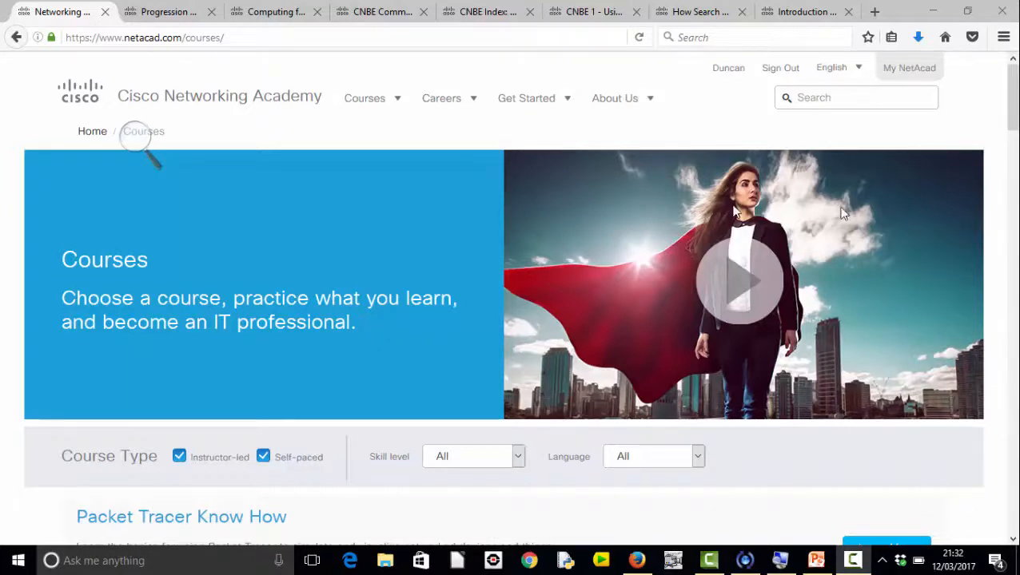
Step: View the Progression Pathways topics PDF in the Computing for Schools course files
left_click(166, 13)
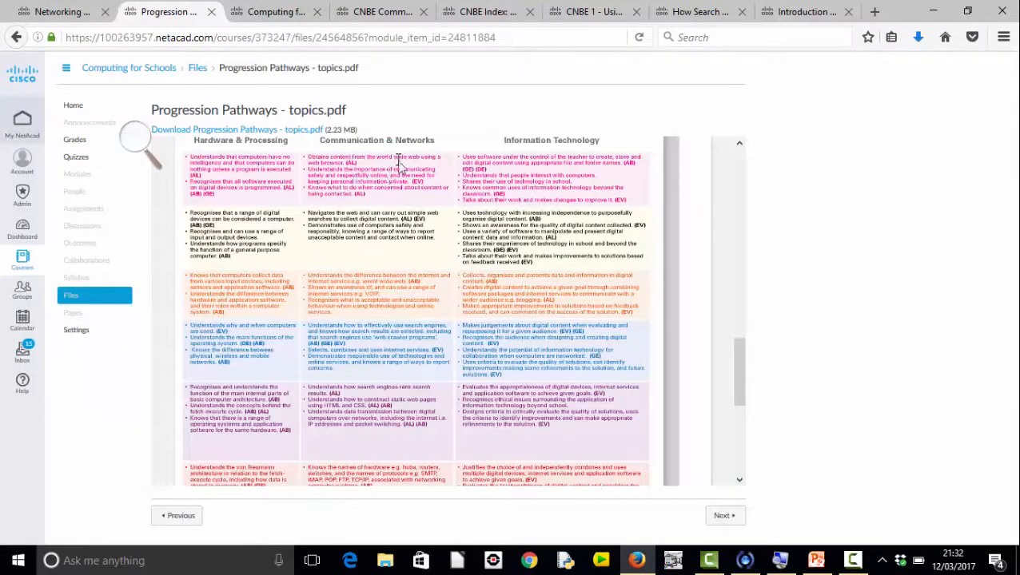
mouse_move(387, 215)
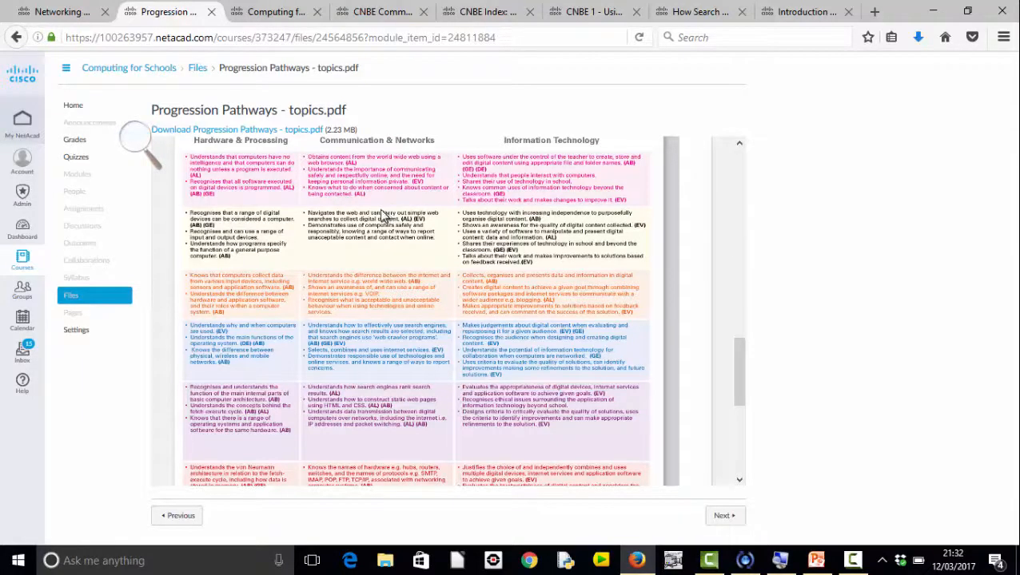
mouse_move(381, 208)
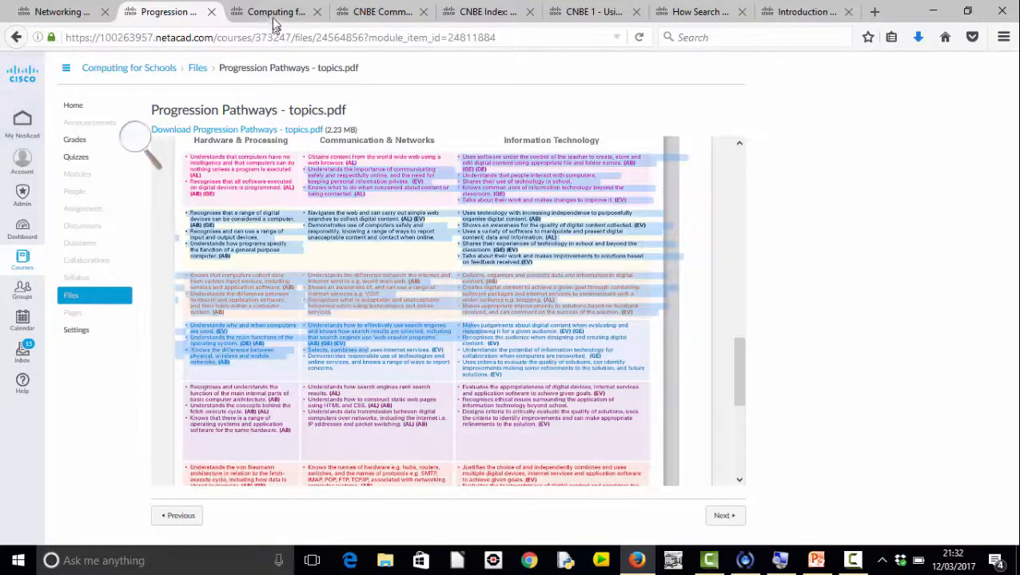
Step: Go from the Main Index via the CNBE Communication and Networks outcomes to the CNBE Index page
left_click(275, 11)
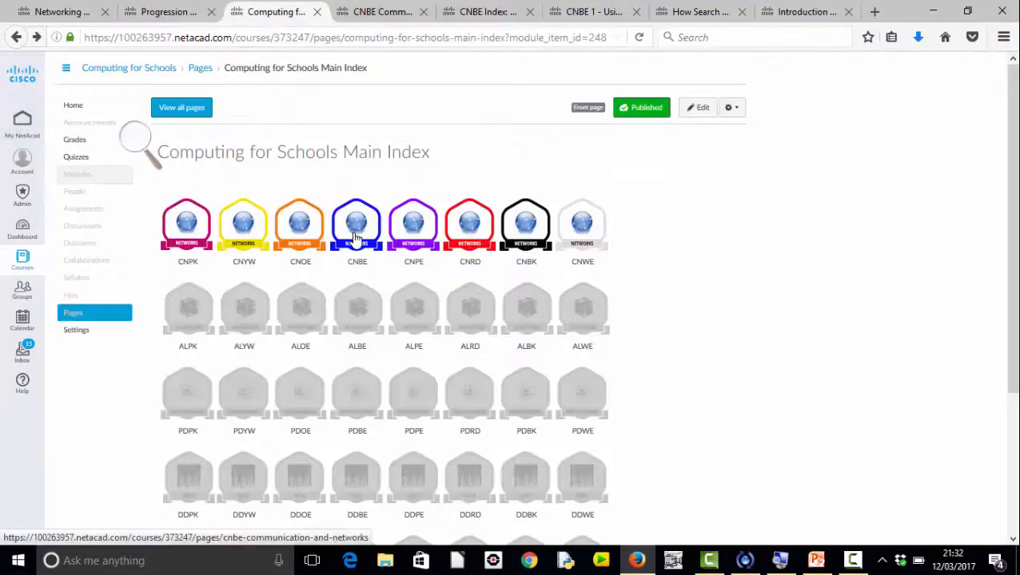
mouse_move(392, 167)
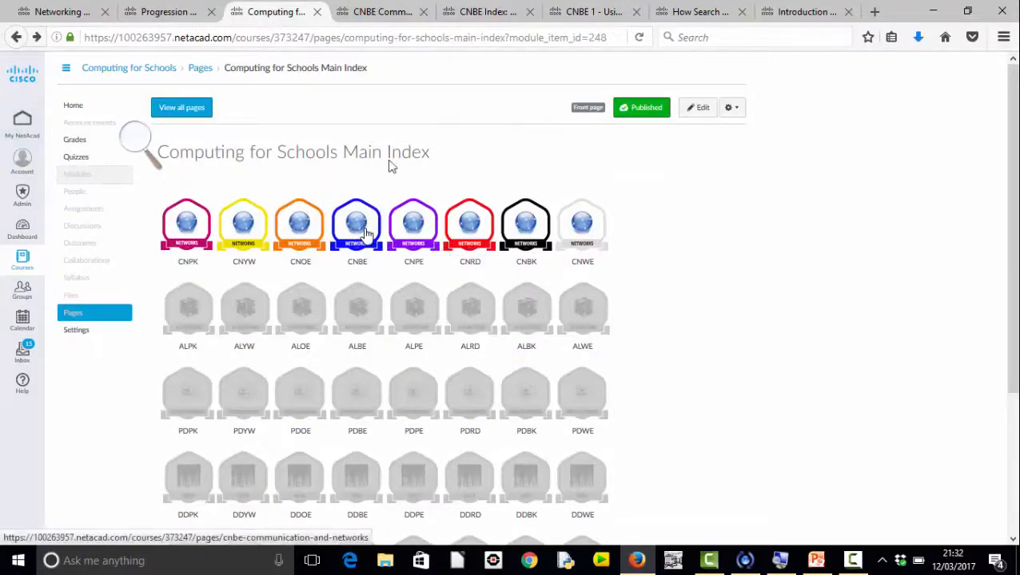
left_click(357, 224)
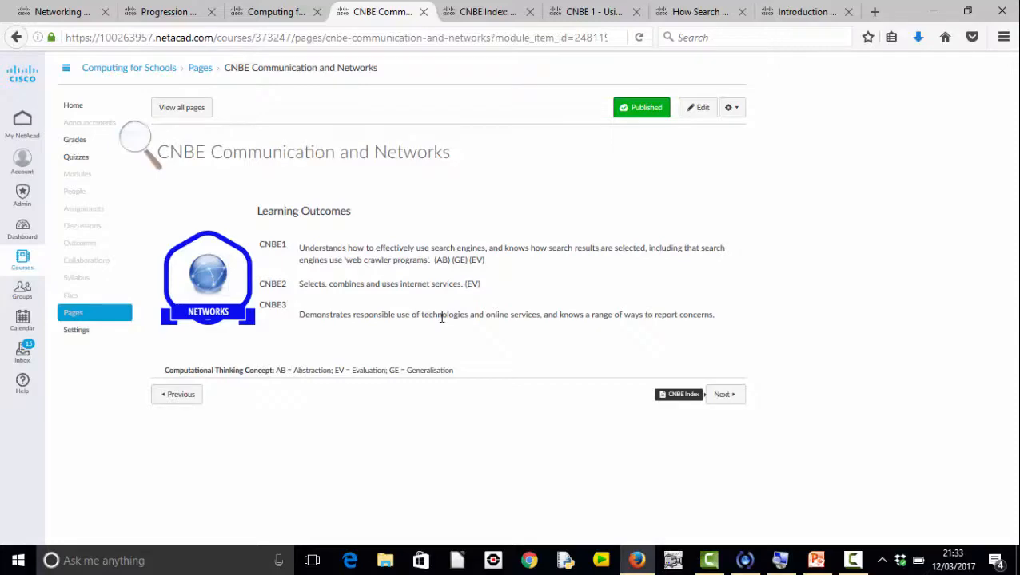
mouse_move(445, 331)
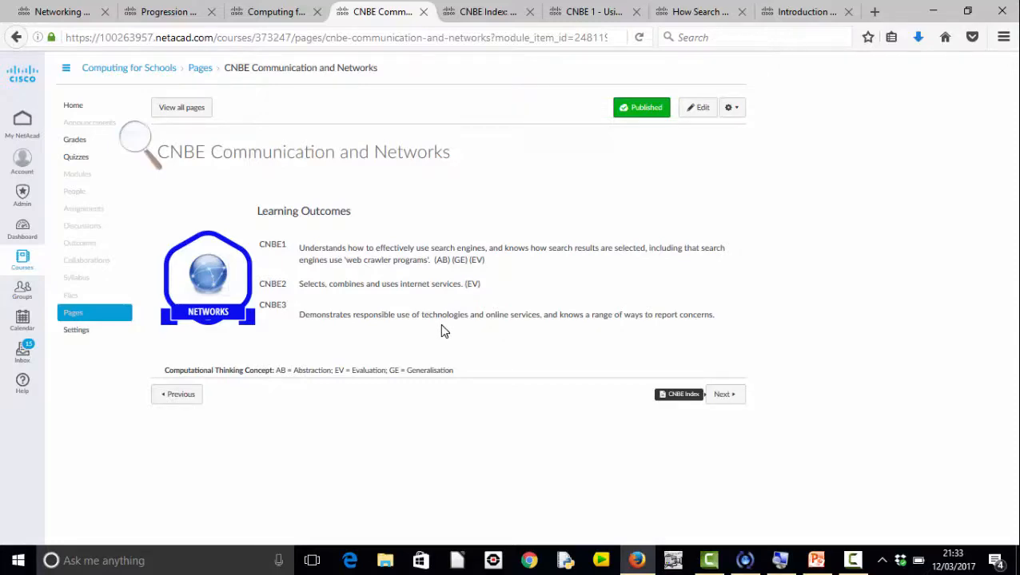
left_click(678, 393)
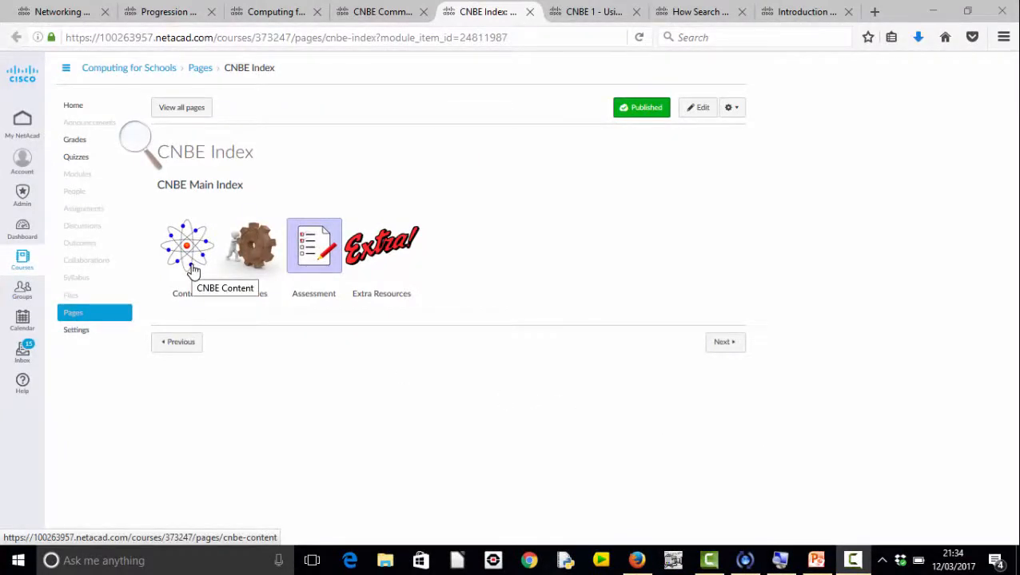
mouse_move(250, 256)
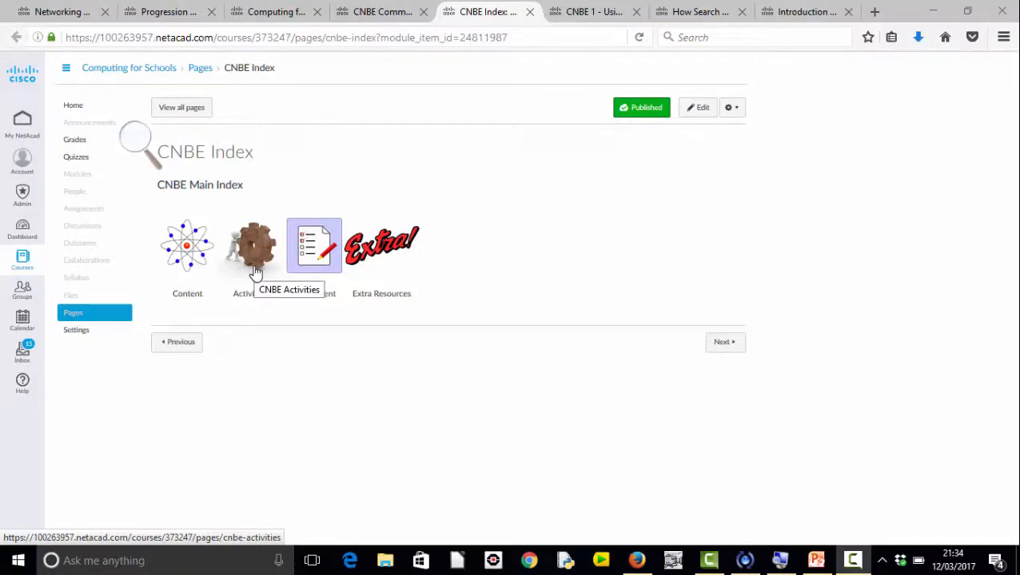
mouse_move(313, 259)
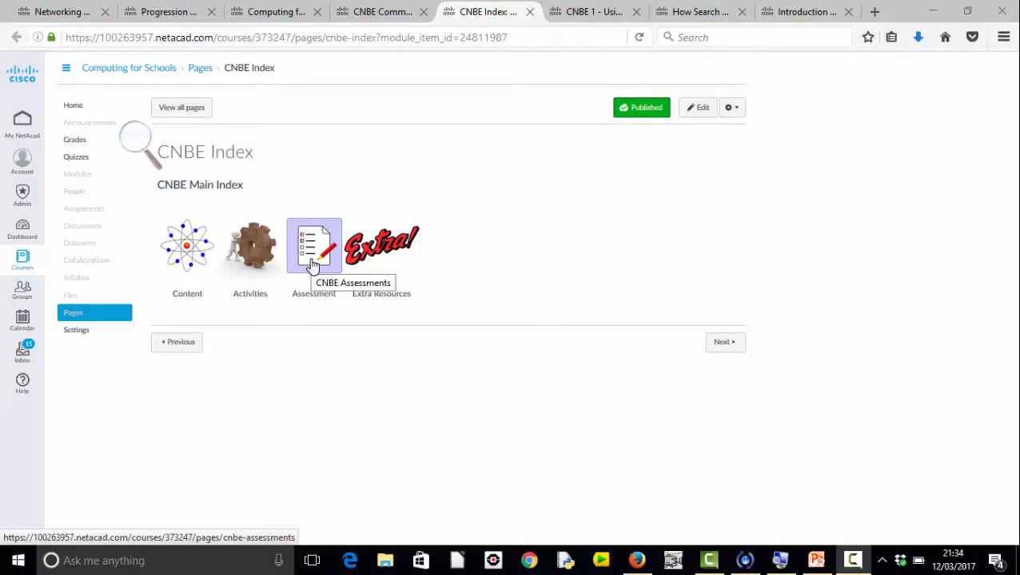
mouse_move(380, 255)
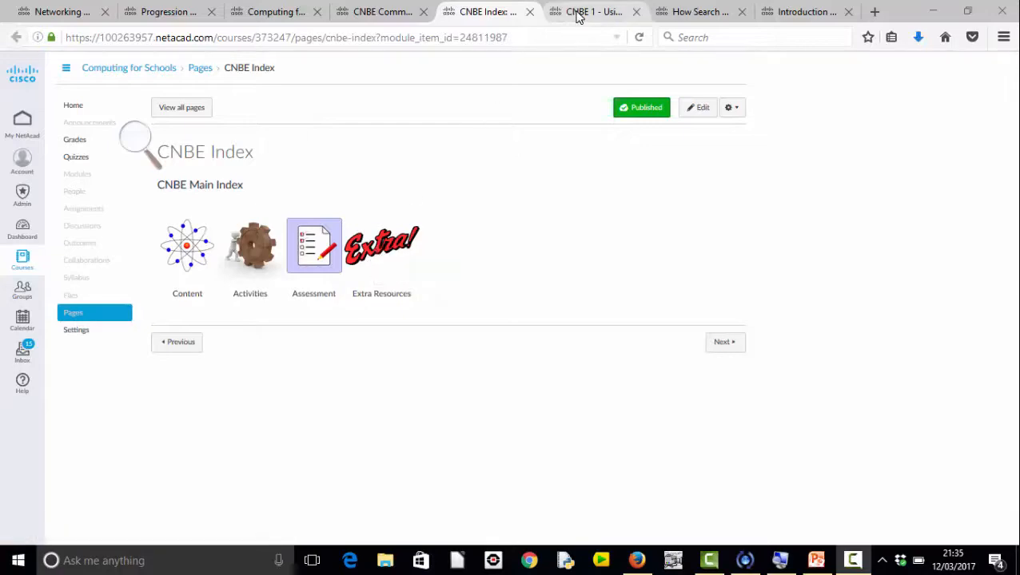
Step: Preview the CNBE 1 'Using and Understanding Search Engines' pptx file
left_click(591, 11)
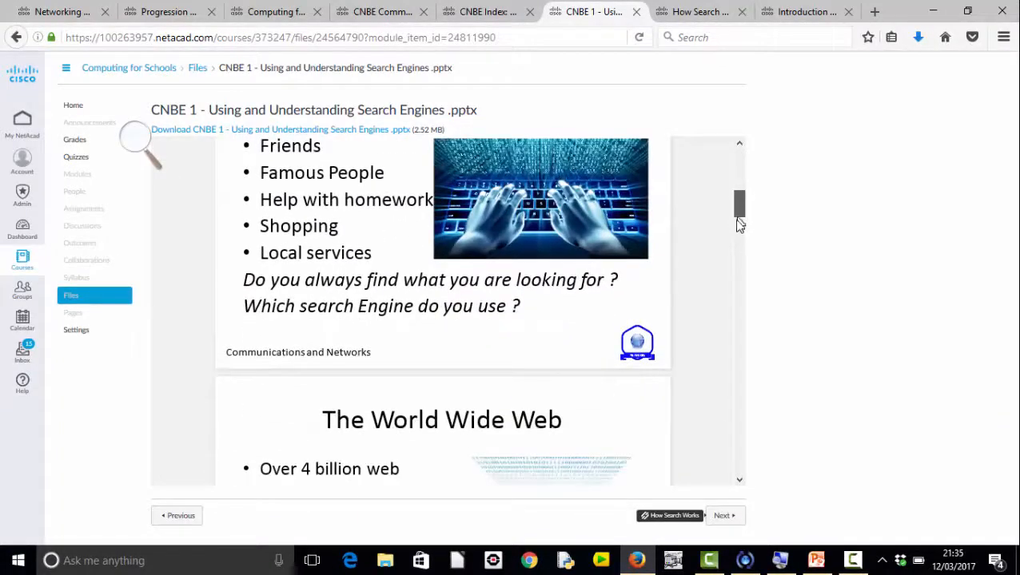
scroll("down", 3)
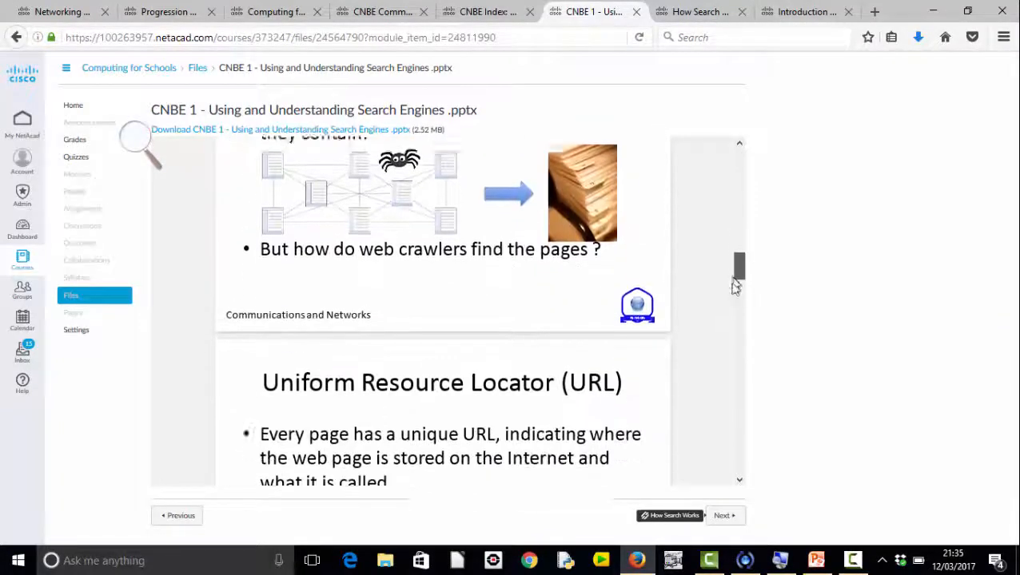
scroll("up", 3)
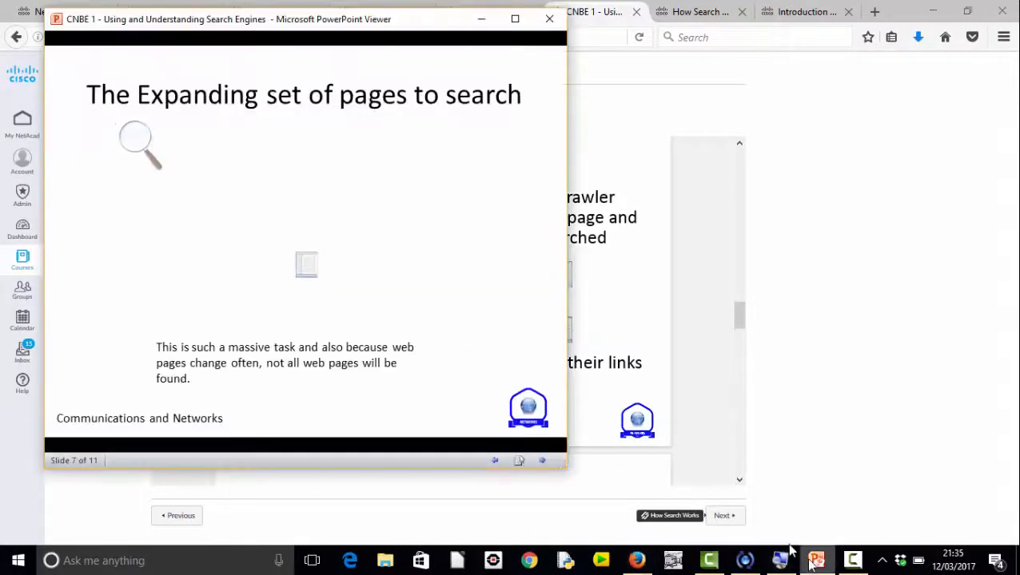
mouse_move(512, 422)
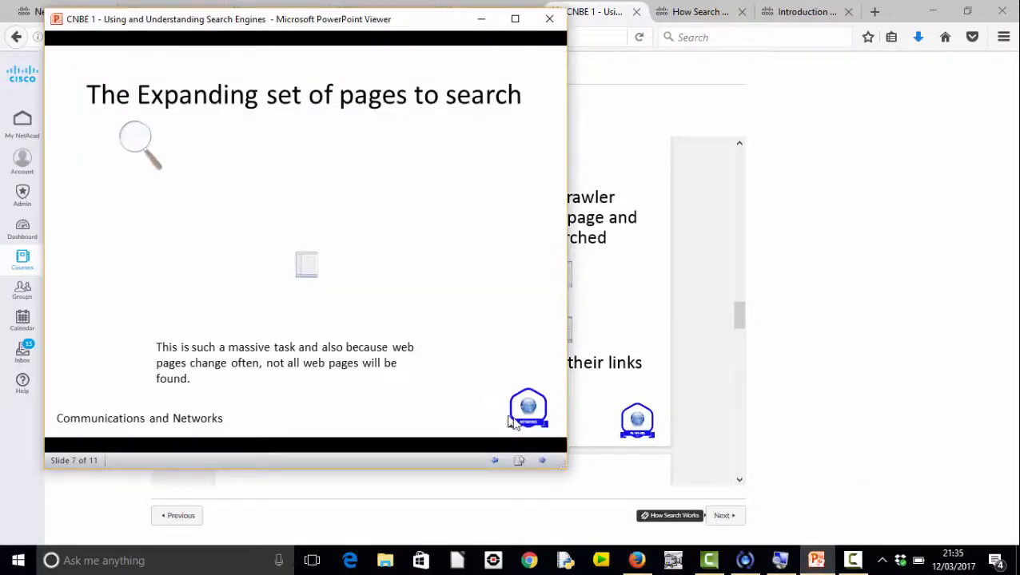
mouse_move(544, 461)
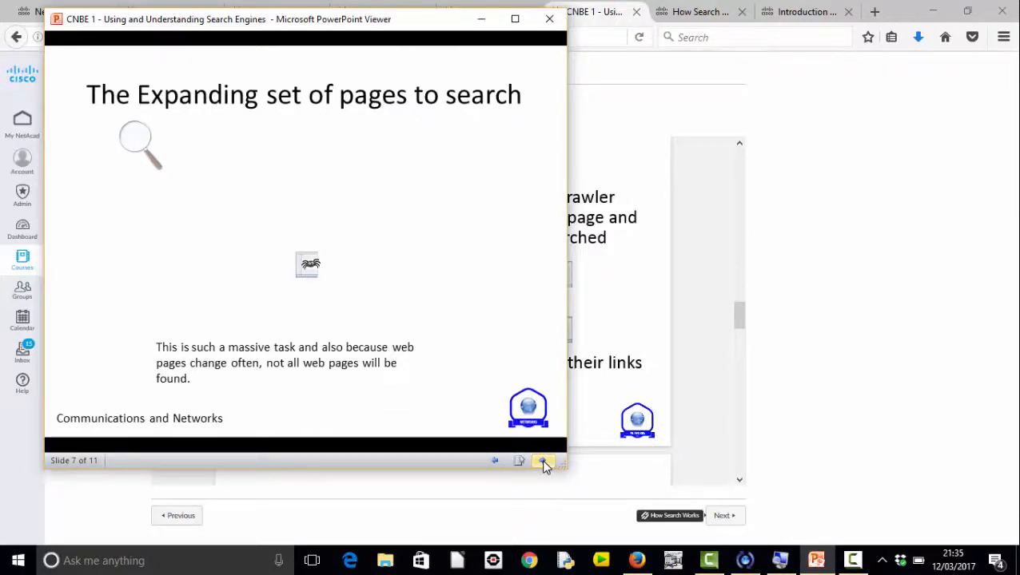
Step: Advance the slides to slide 7, 'The Expanding set of pages to search', and play its web-crawler animation
left_click(543, 461)
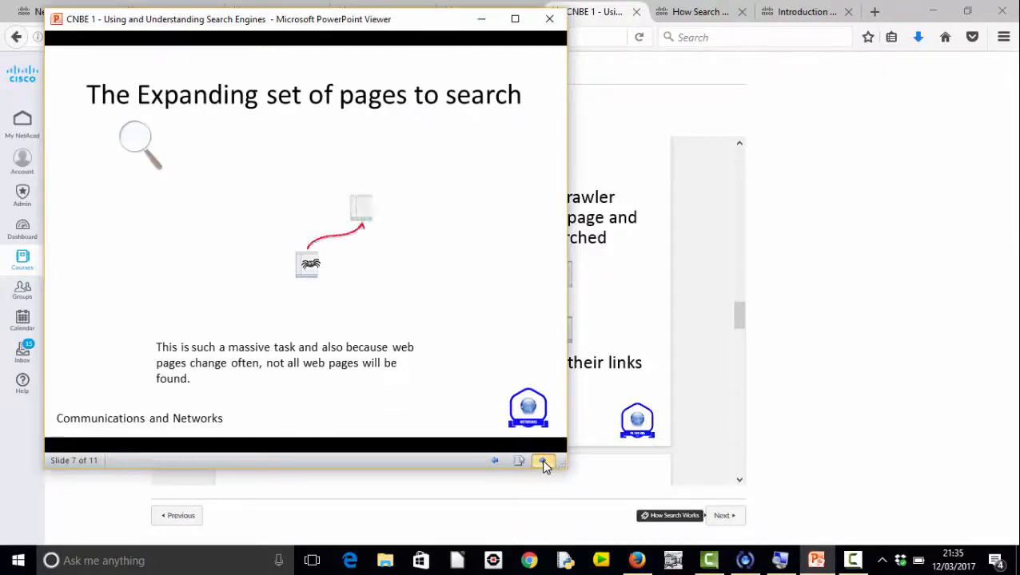
left_click(543, 461)
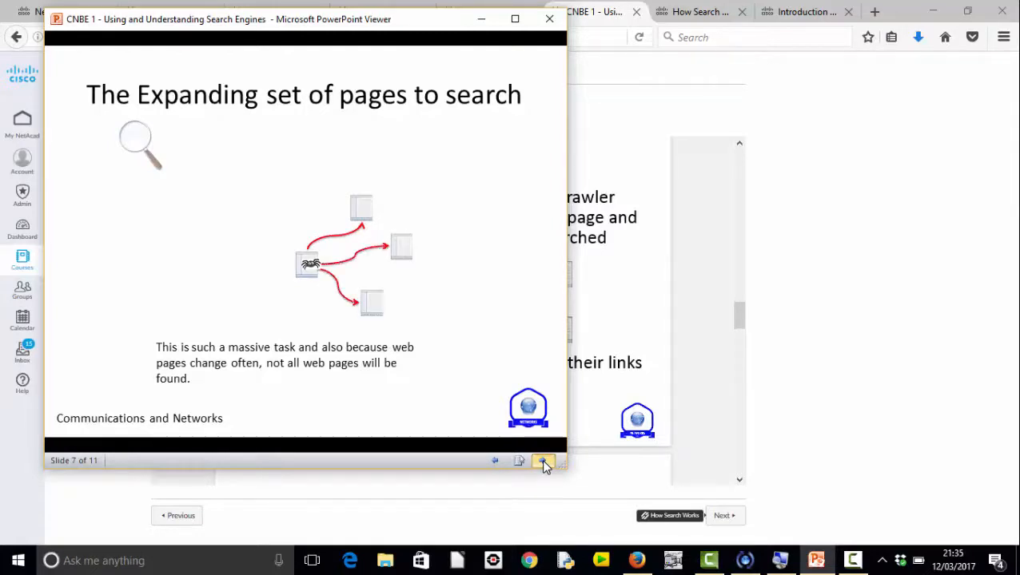
left_click(543, 461)
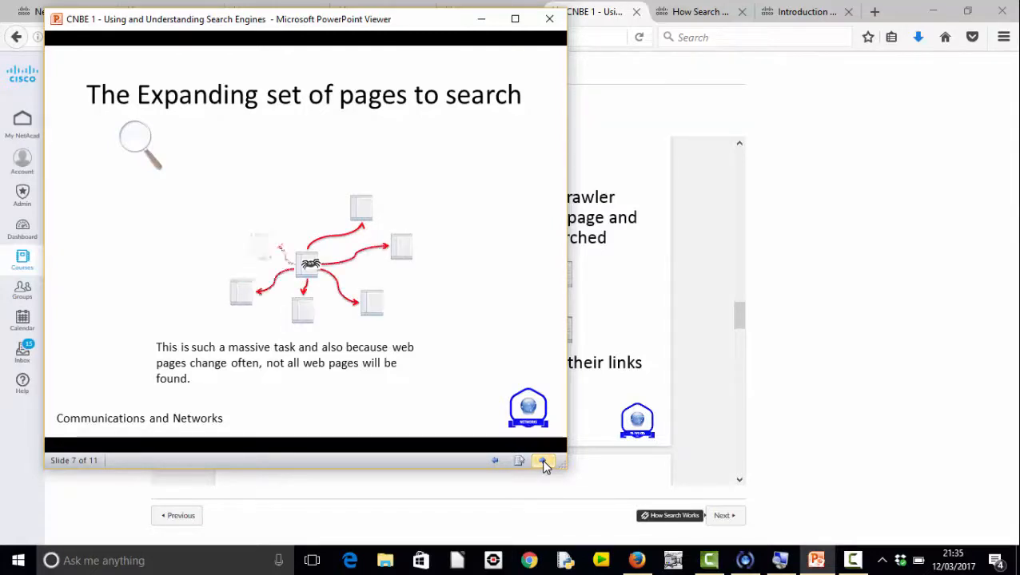
left_click(544, 462)
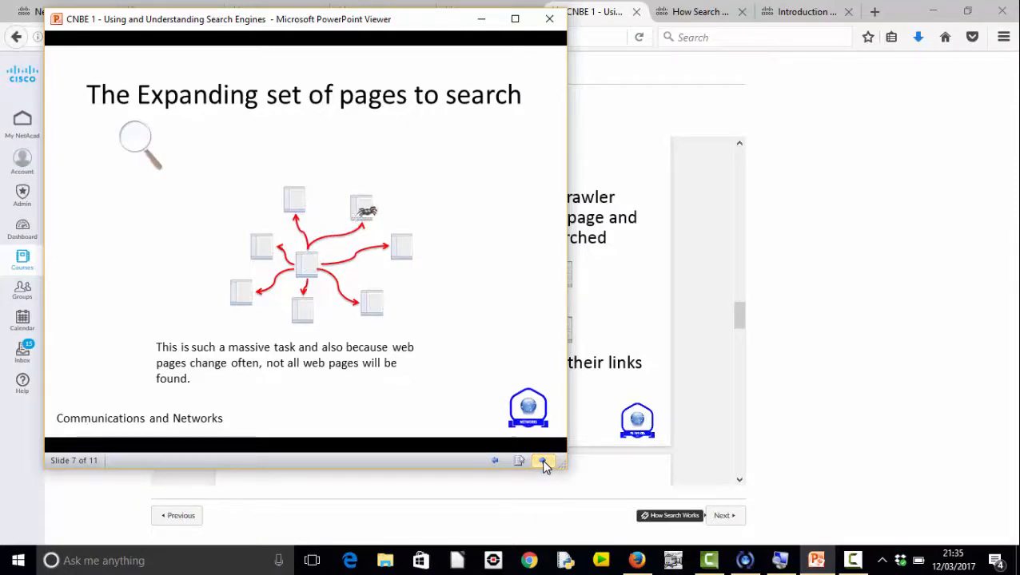
left_click(543, 461)
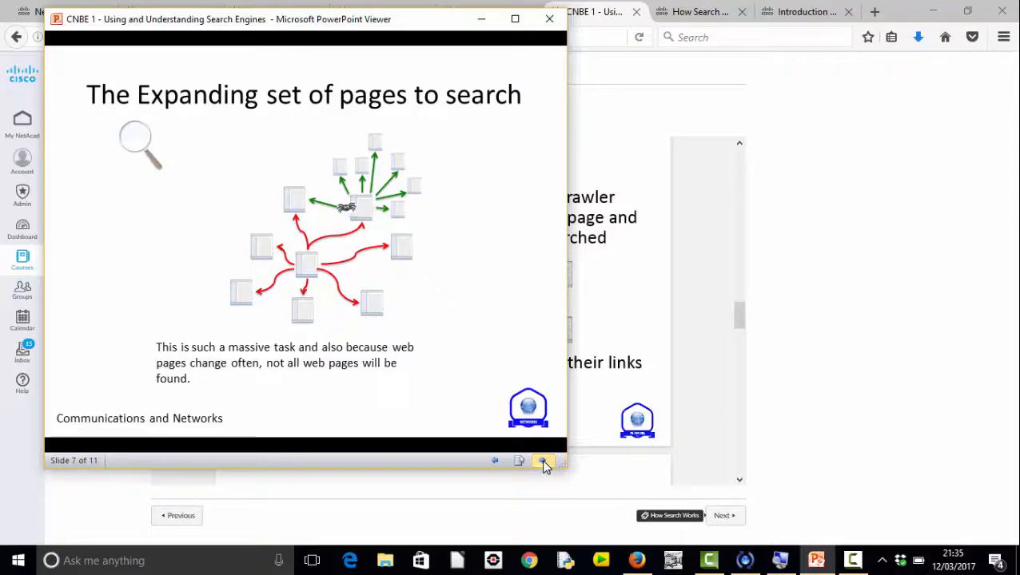
left_click(543, 462)
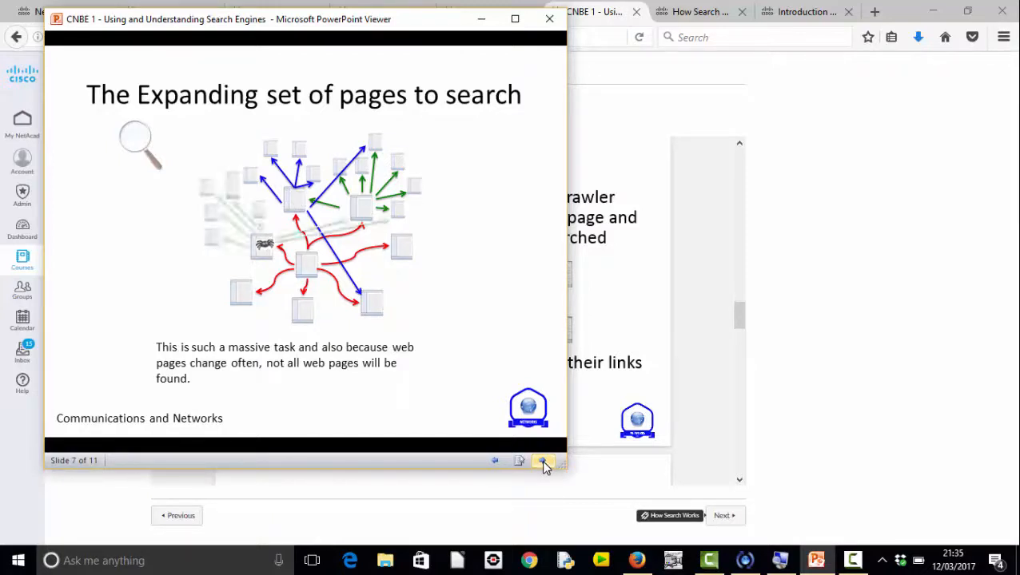
left_click(543, 462)
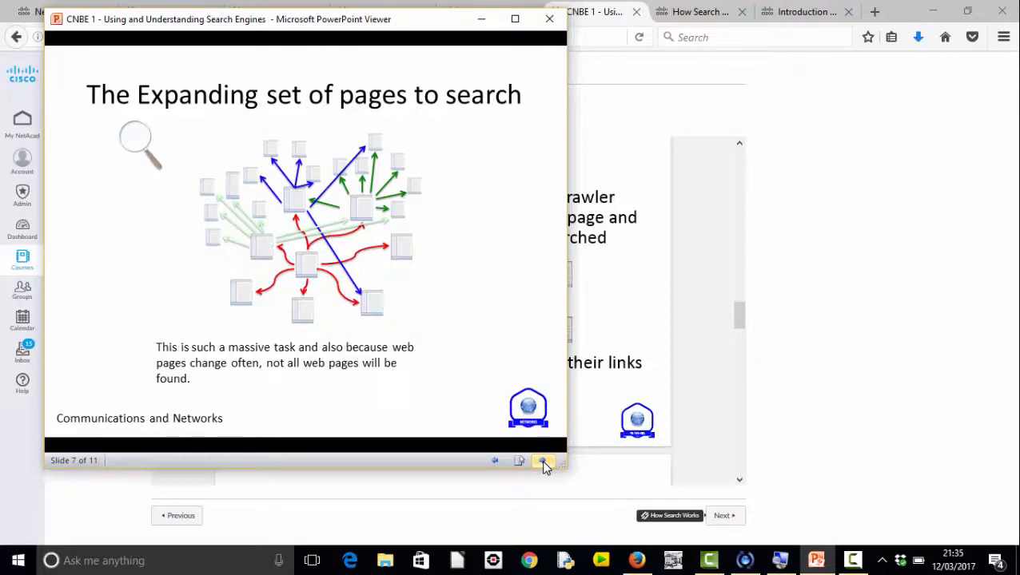
mouse_move(646, 384)
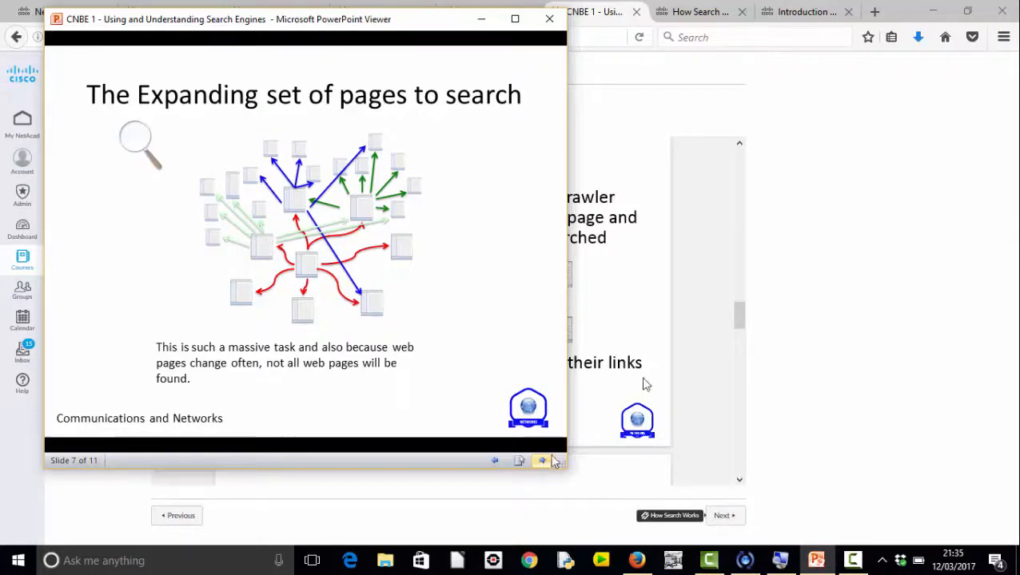
Step: Leave the slides, play the How Search Works video, then return to the CNBE Communication and Networks page
left_click(548, 19)
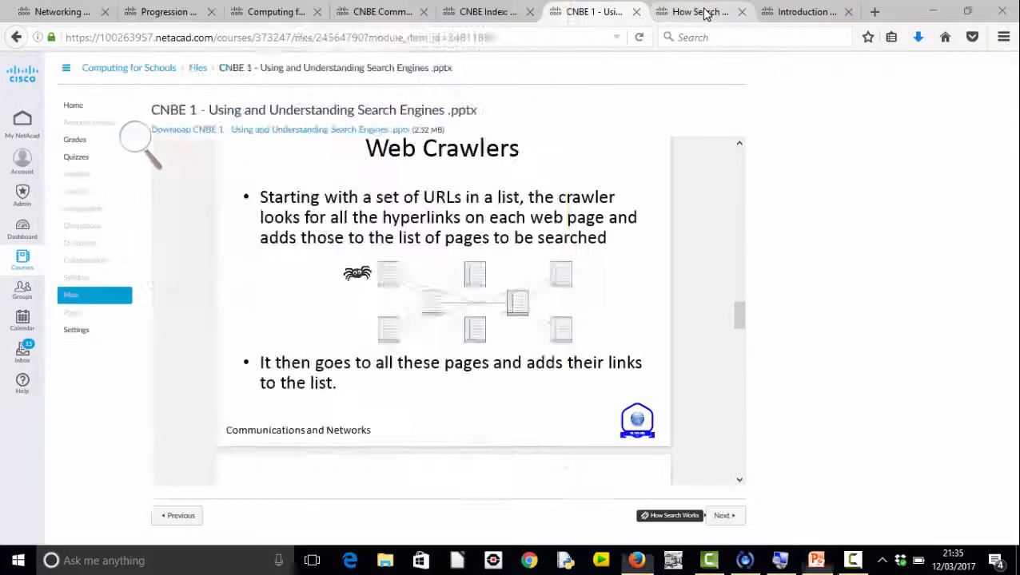
left_click(700, 11)
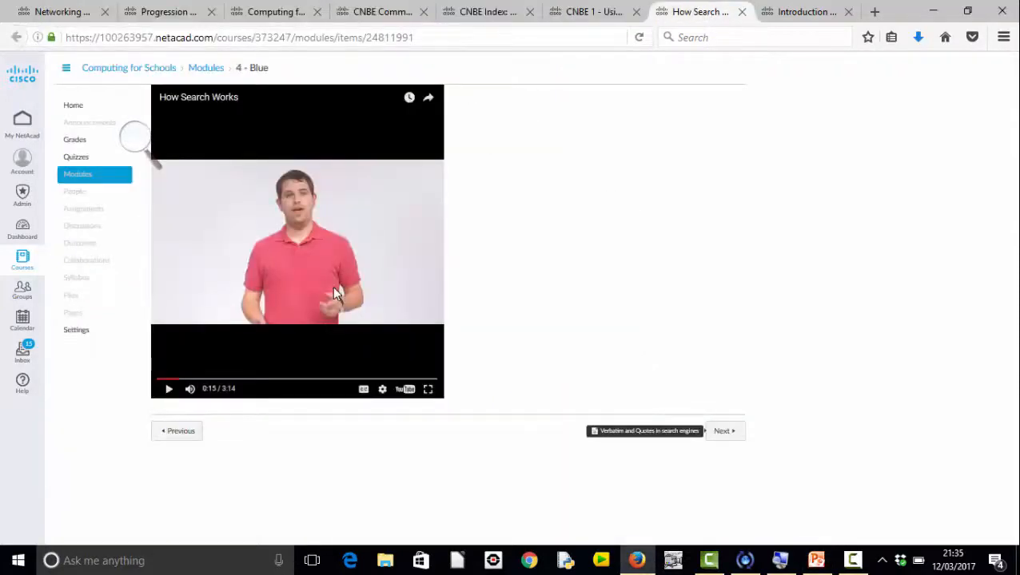
left_click(170, 390)
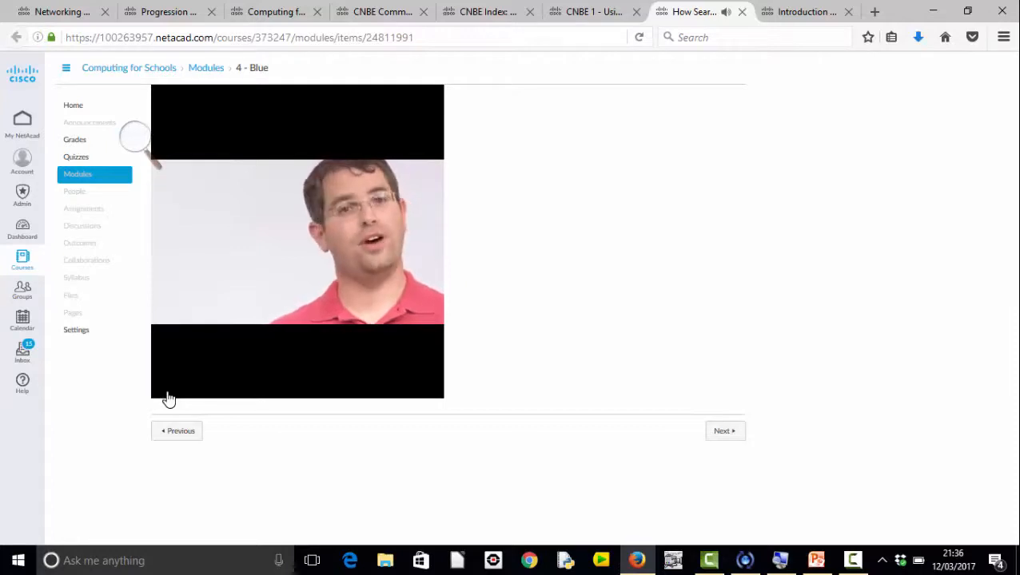
left_click(297, 240)
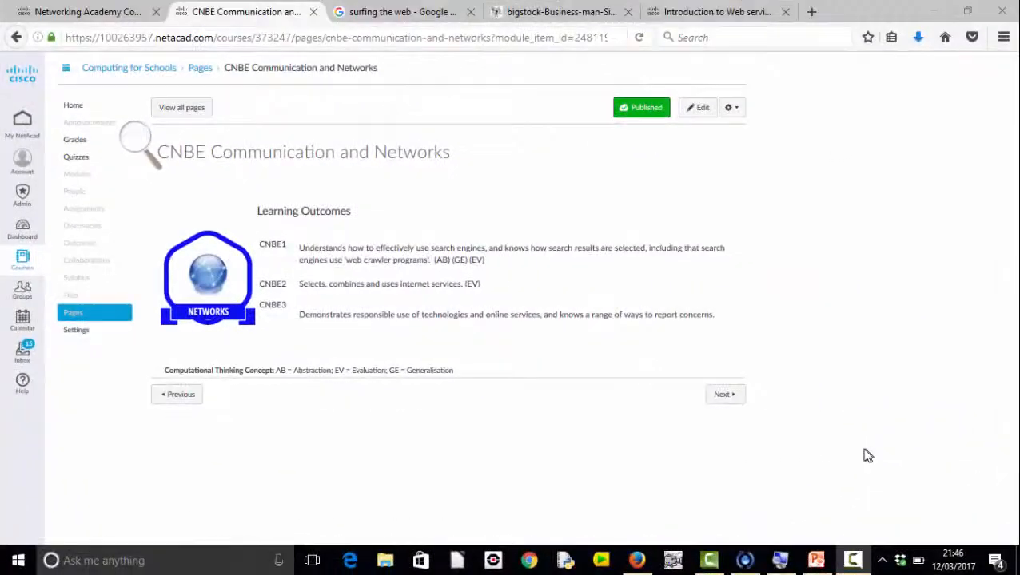
mouse_move(445, 290)
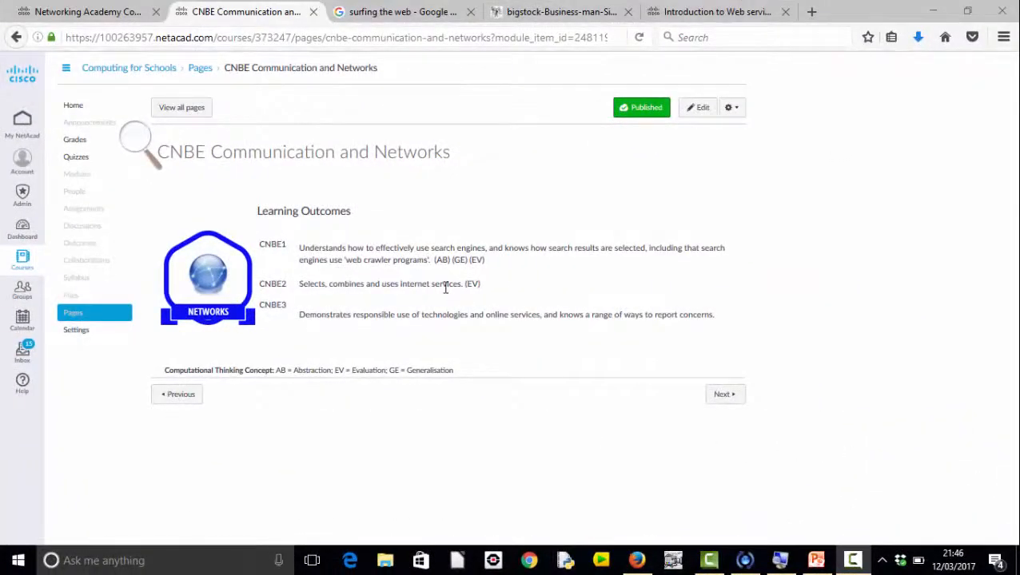
mouse_move(395, 108)
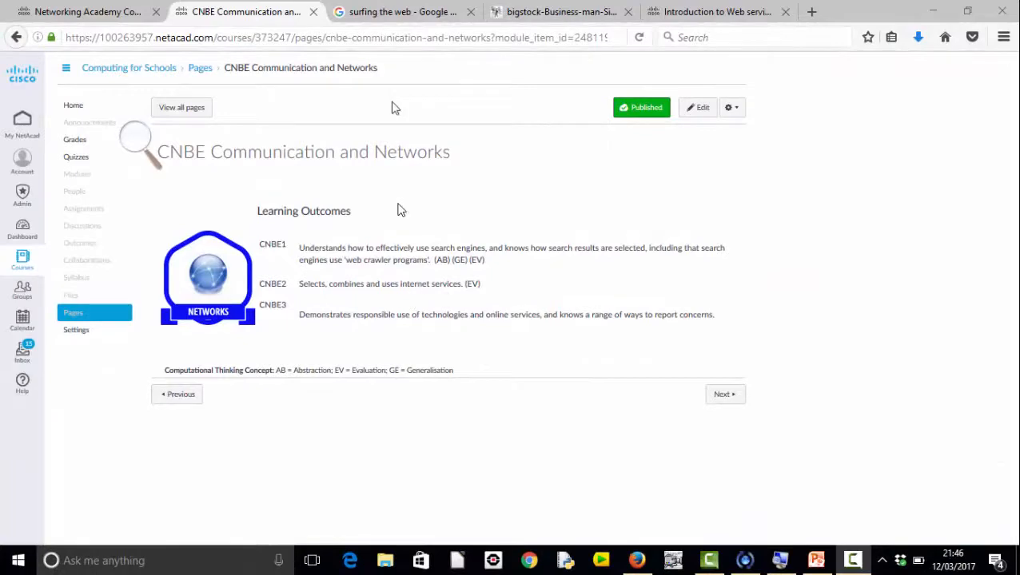
left_click(400, 11)
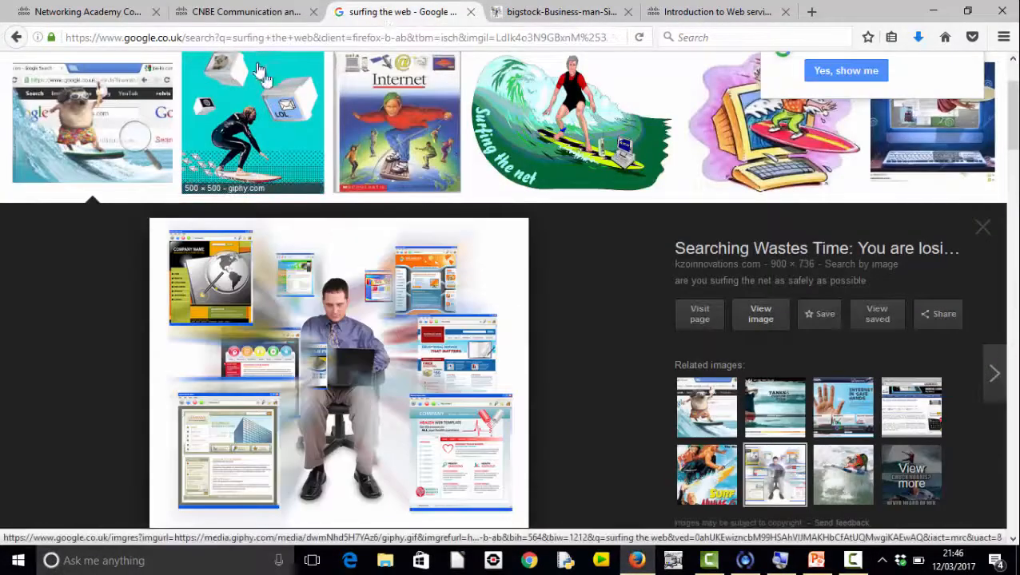
left_click(344, 36)
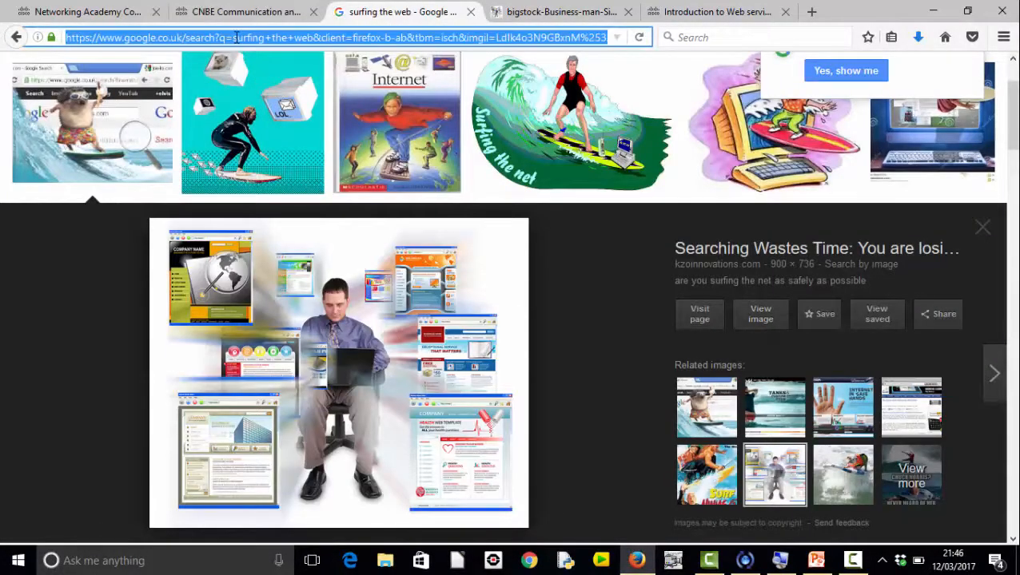
type("www.")
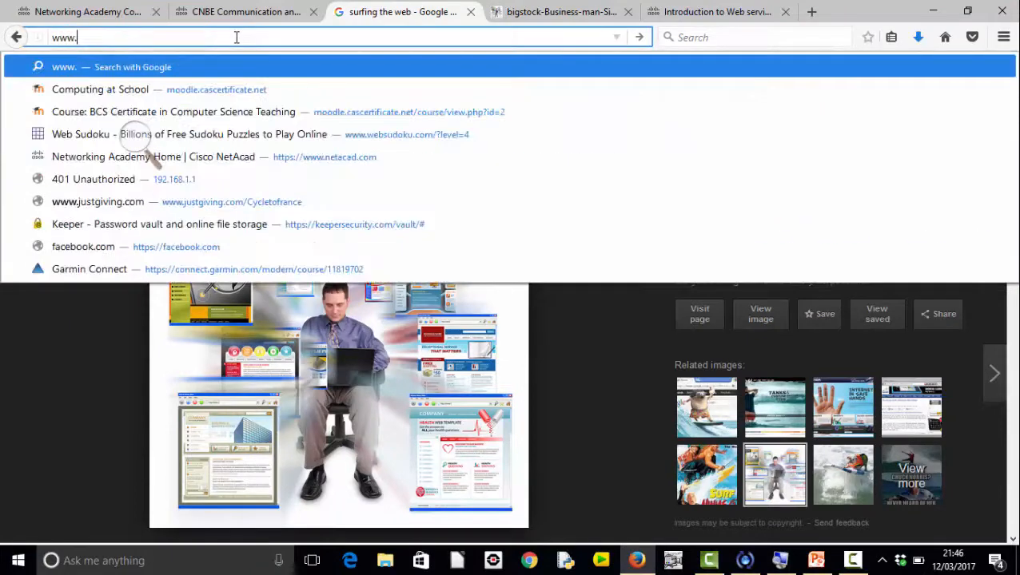
type("bcu.ac.uk")
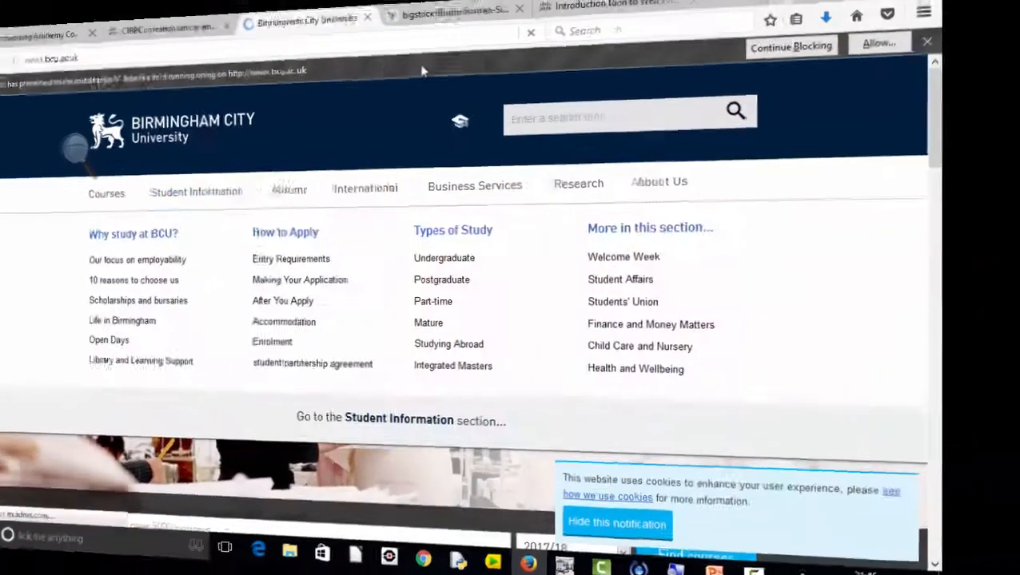
left_click(711, 12)
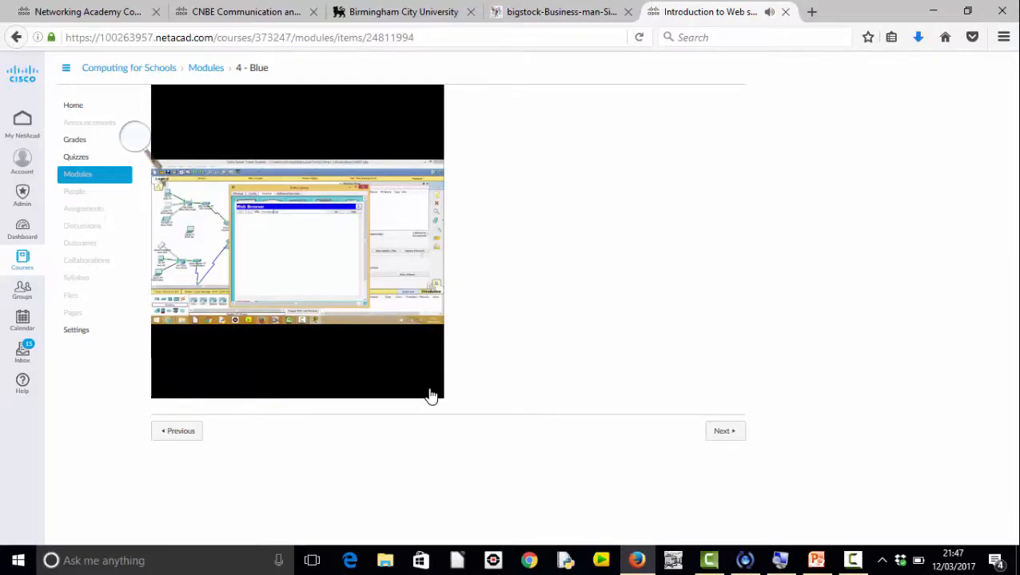
Step: Watch the Packet Tracer demo: run the simulation so Bobs Laptop's browser loads the BCU welcome page
left_click(297, 243)
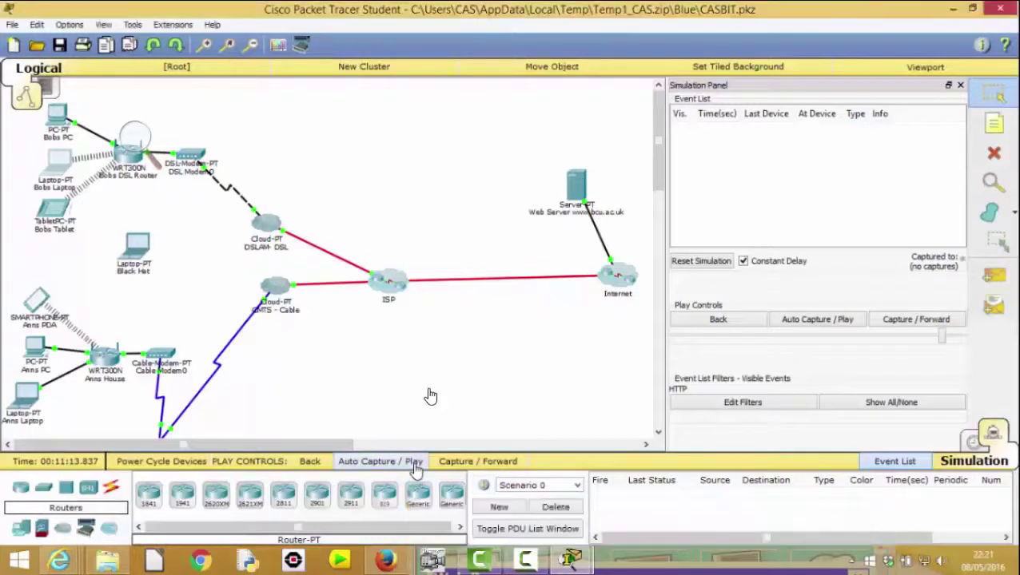
left_click(380, 461)
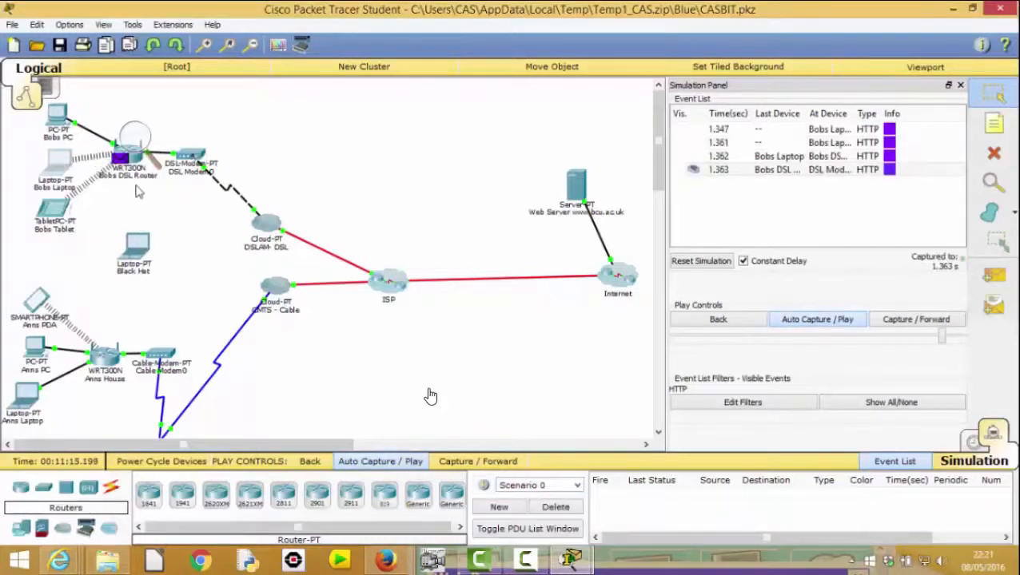
left_click(815, 320)
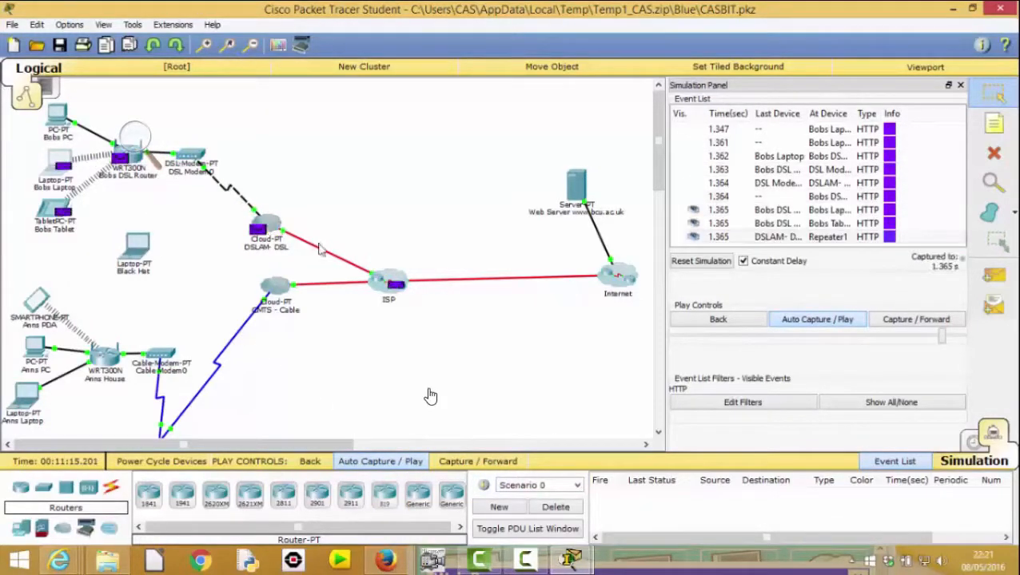
left_click(817, 319)
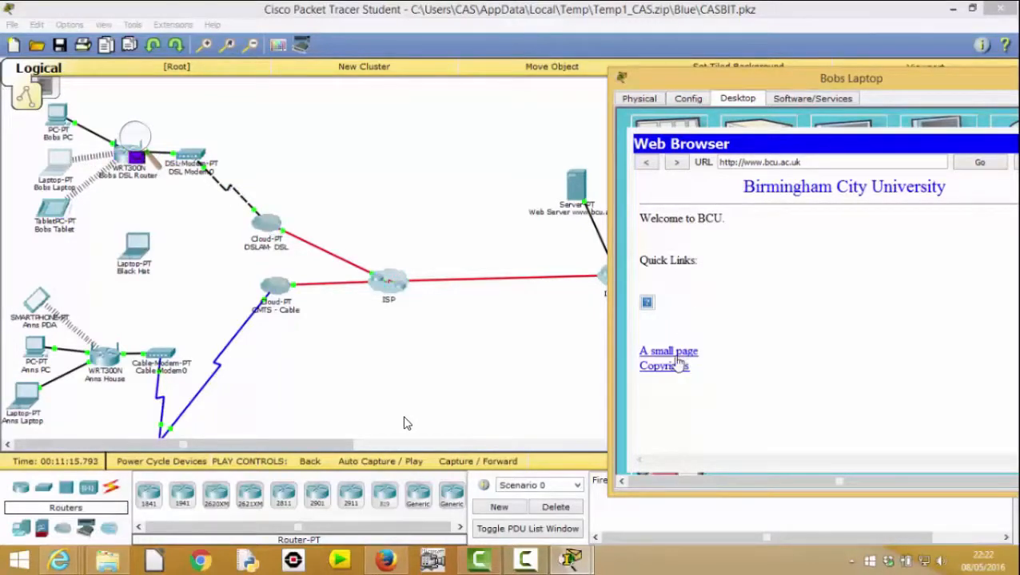
mouse_move(657, 323)
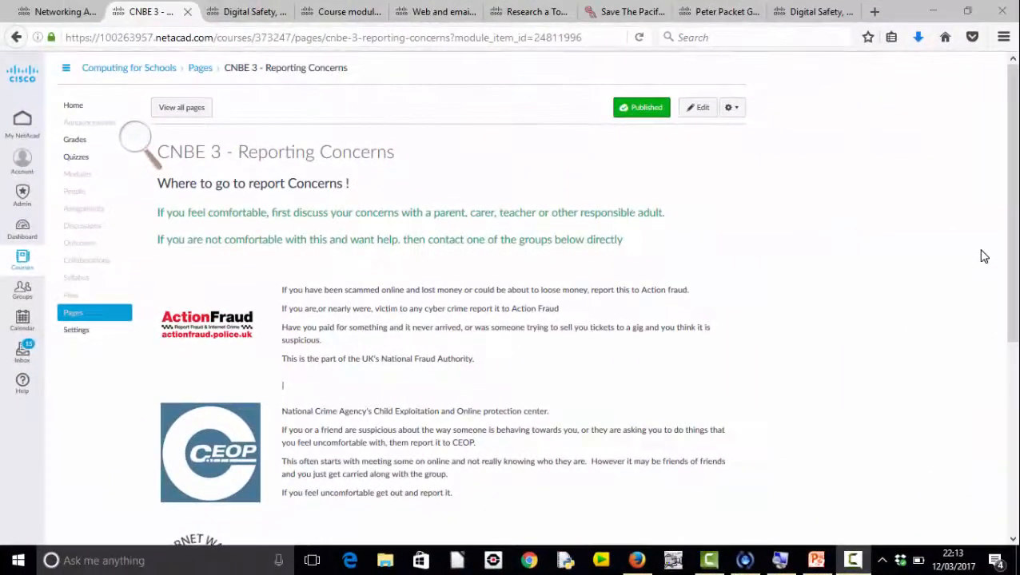
mouse_move(988, 254)
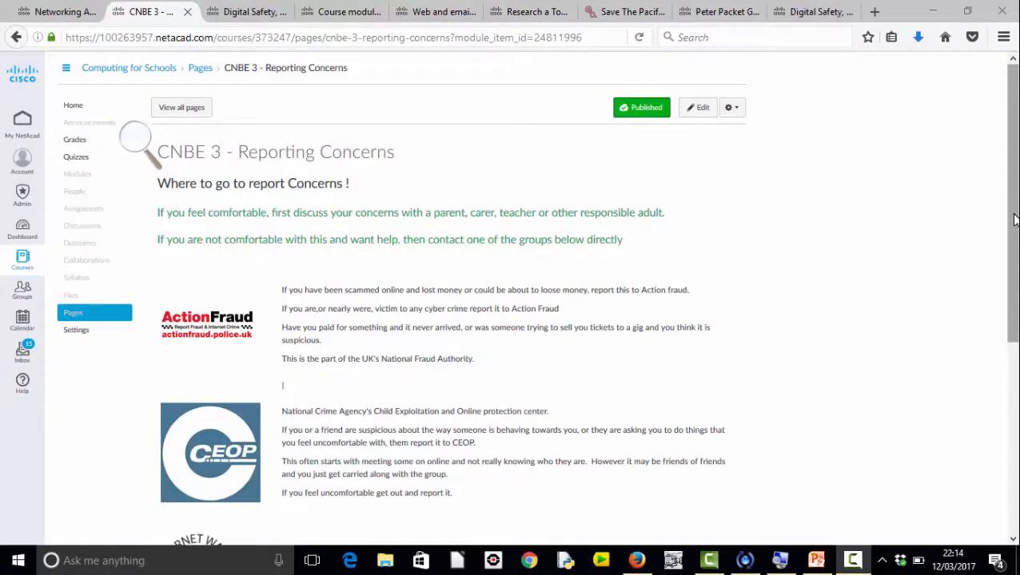
Step: Scroll down through the CNBE 3 Reporting Concerns page
scroll("down", 3)
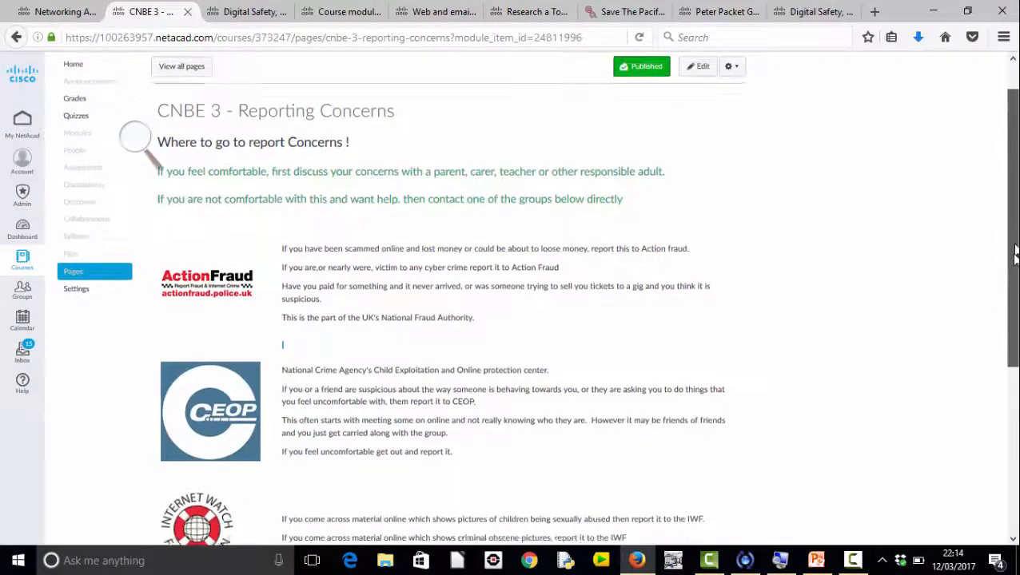
scroll("down", 3)
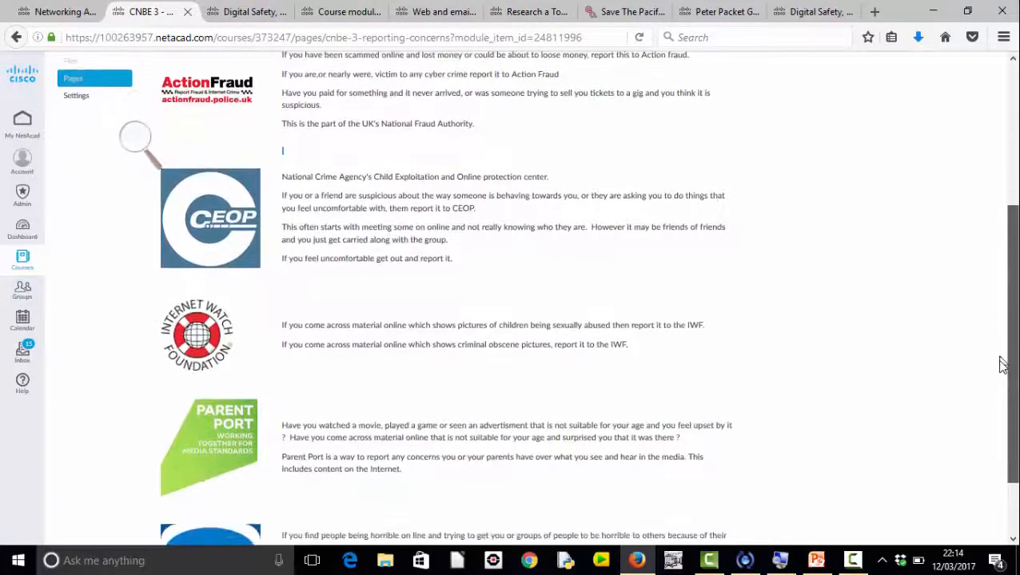
scroll("down", 3)
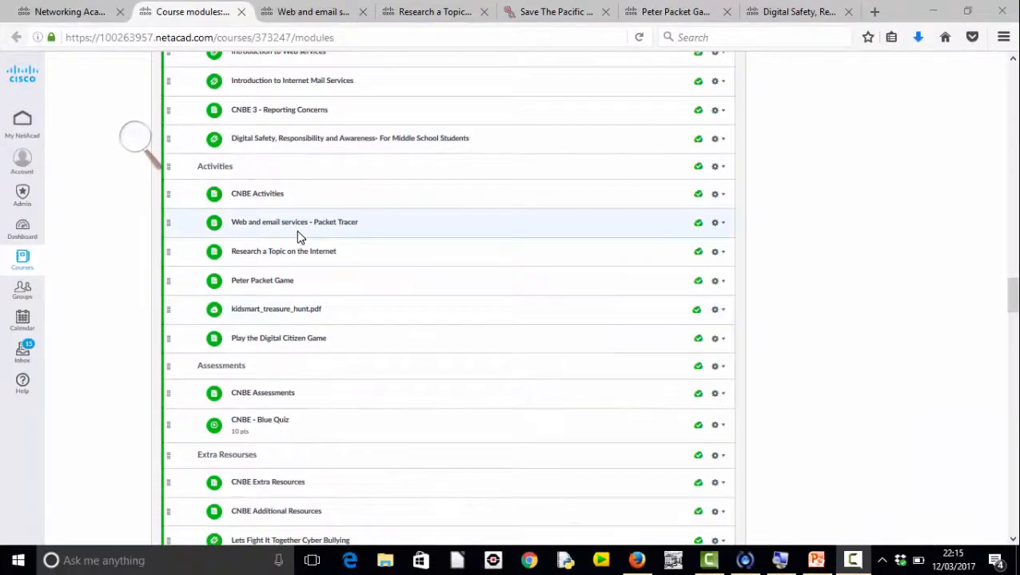
Step: Visit the Web and email services Packet Tracer activity and the tree octopus hoax site, then the CNBE Blue Quiz preview
left_click(295, 220)
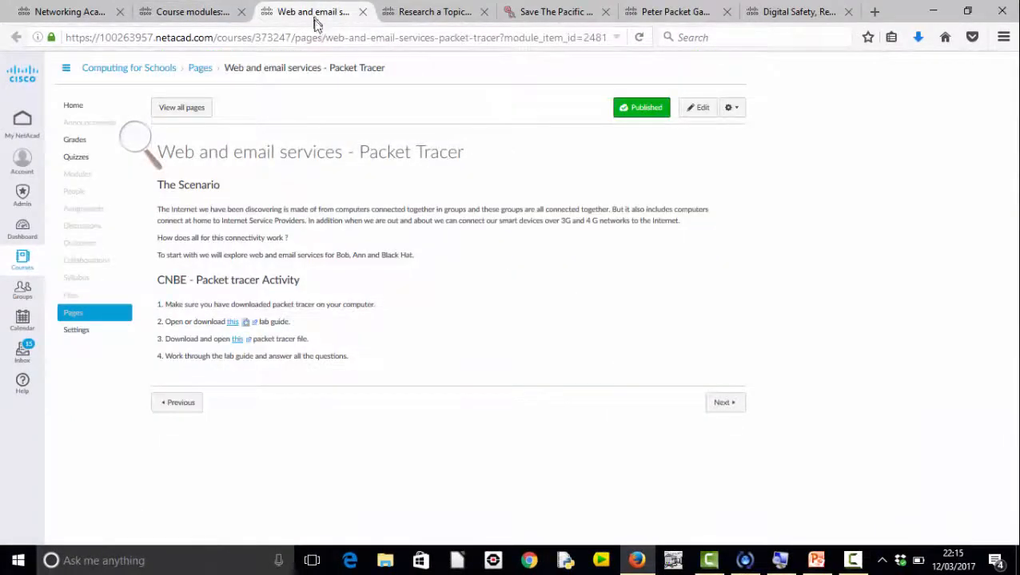
mouse_move(355, 247)
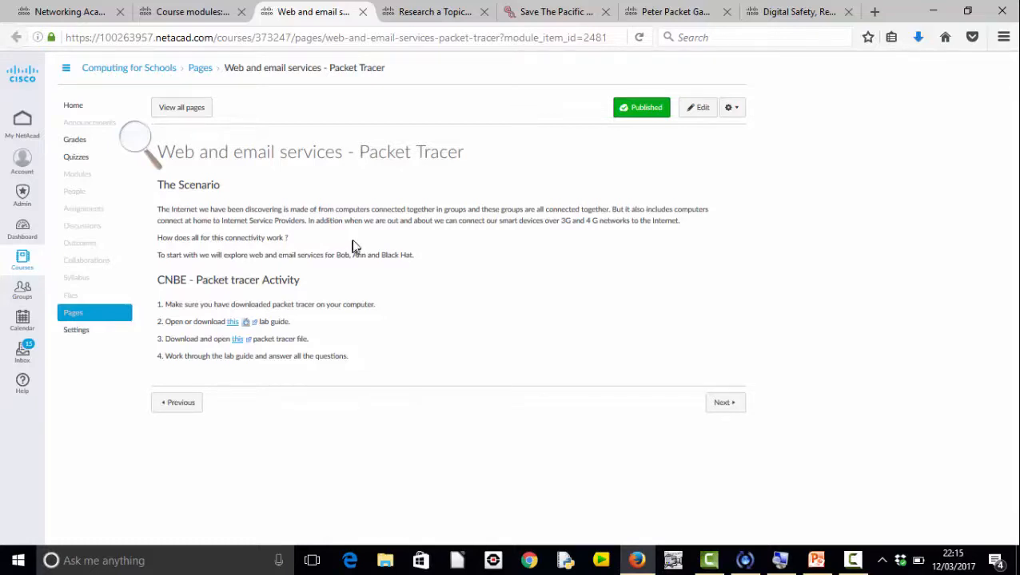
mouse_move(439, 13)
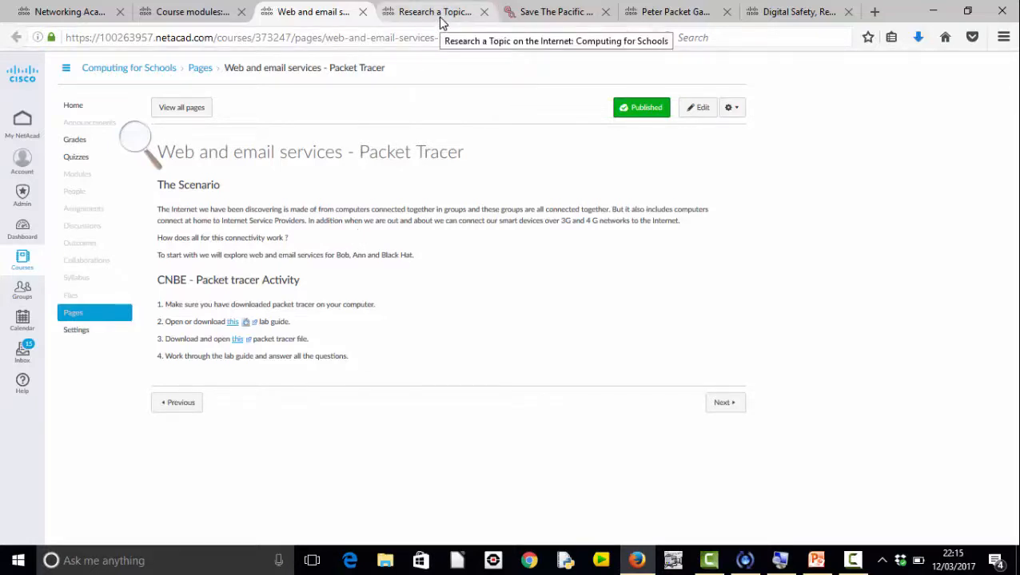
left_click(432, 11)
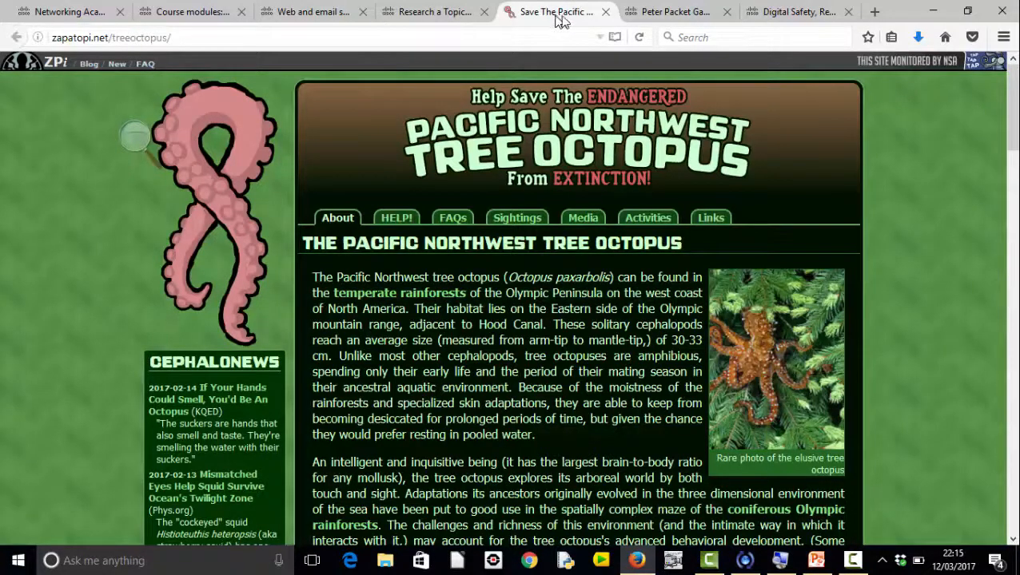
left_click(671, 12)
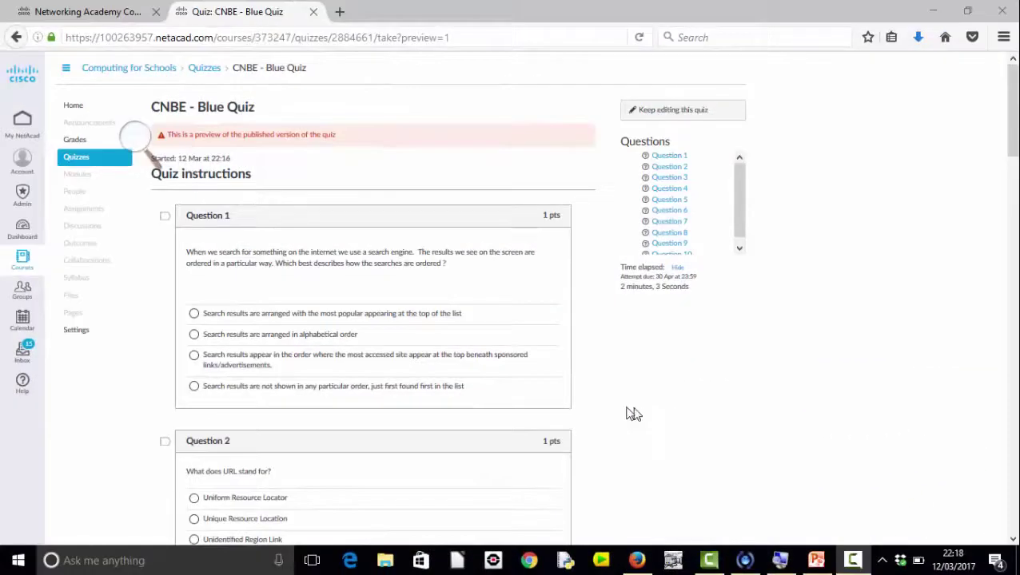
mouse_move(533, 366)
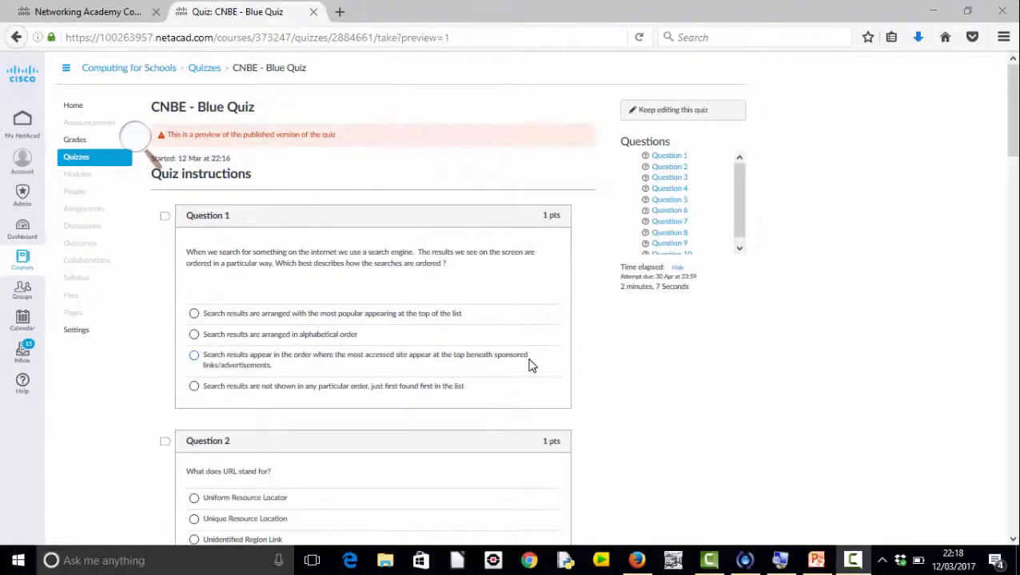
scroll("down", 3)
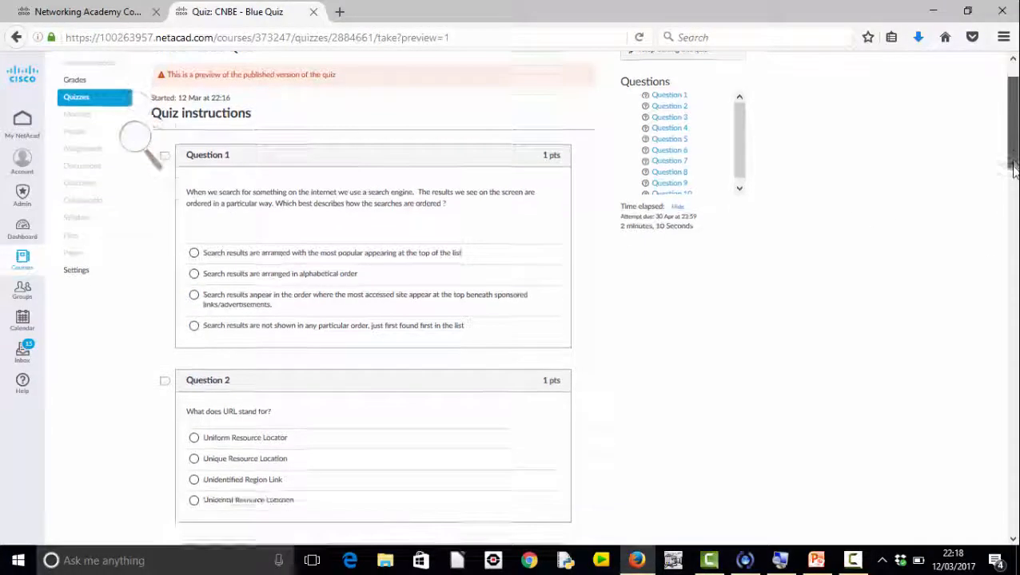
scroll("down", 3)
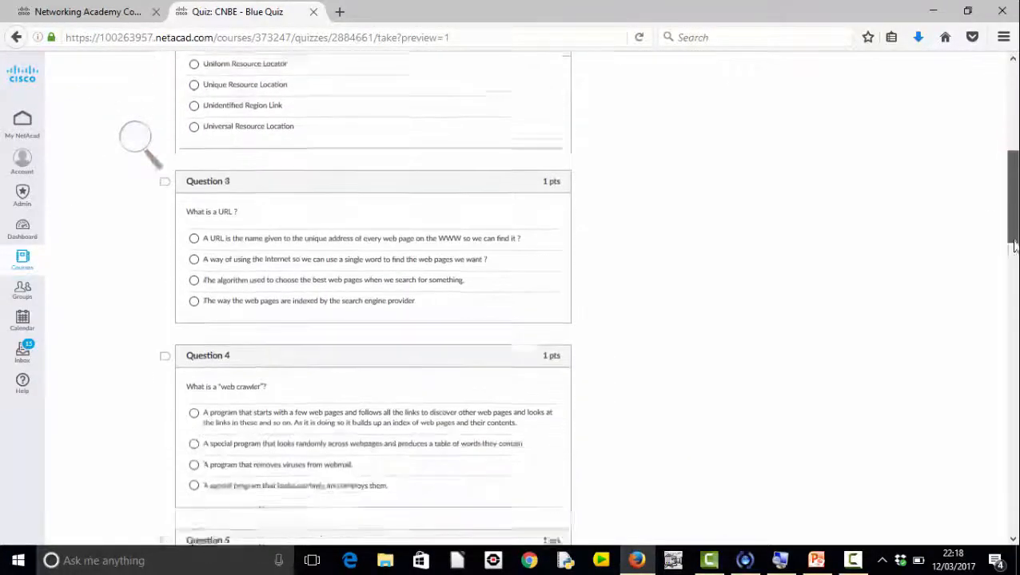
scroll("down", 3)
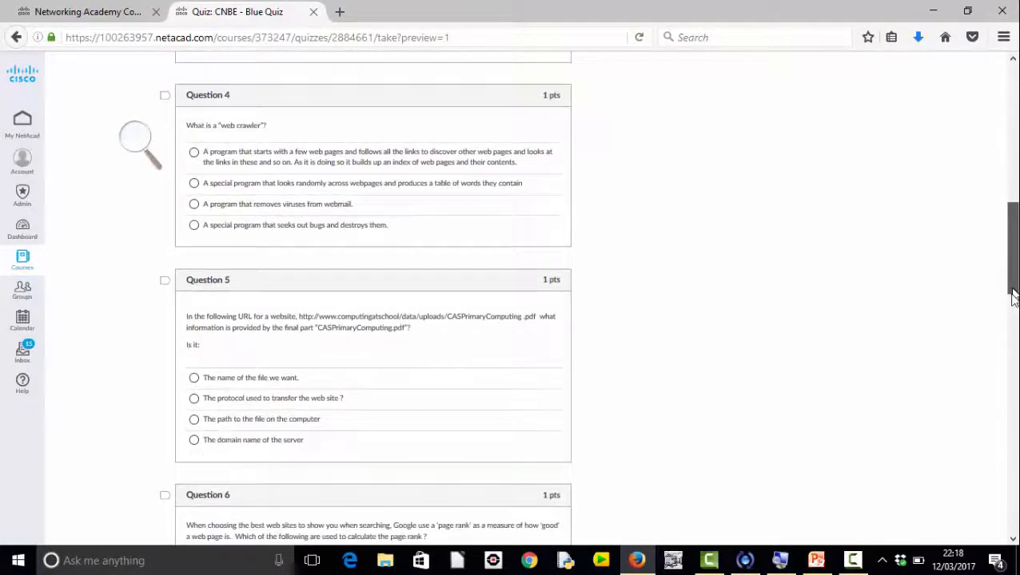
scroll("down", 3)
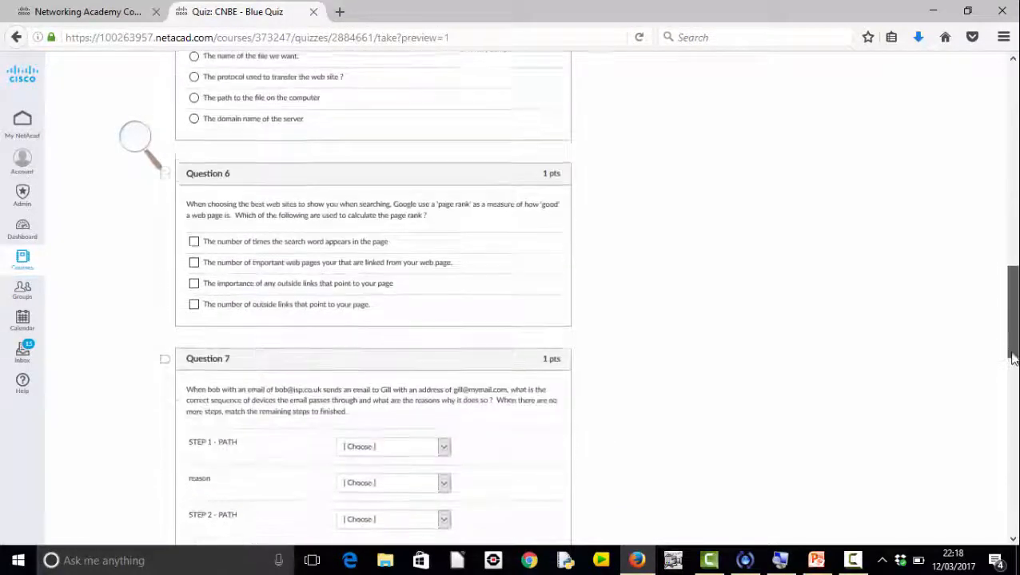
scroll("down", 3)
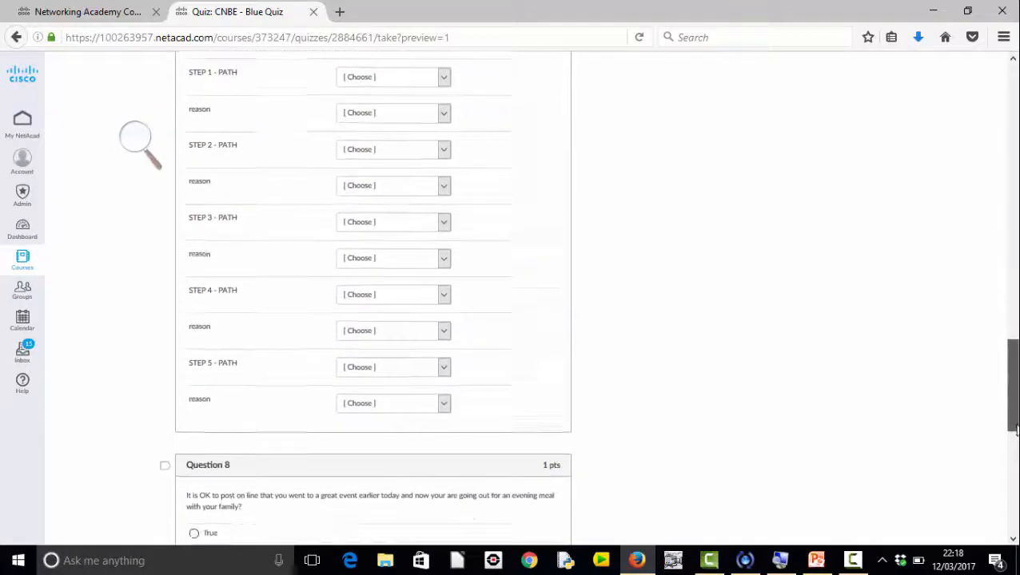
scroll("down", 3)
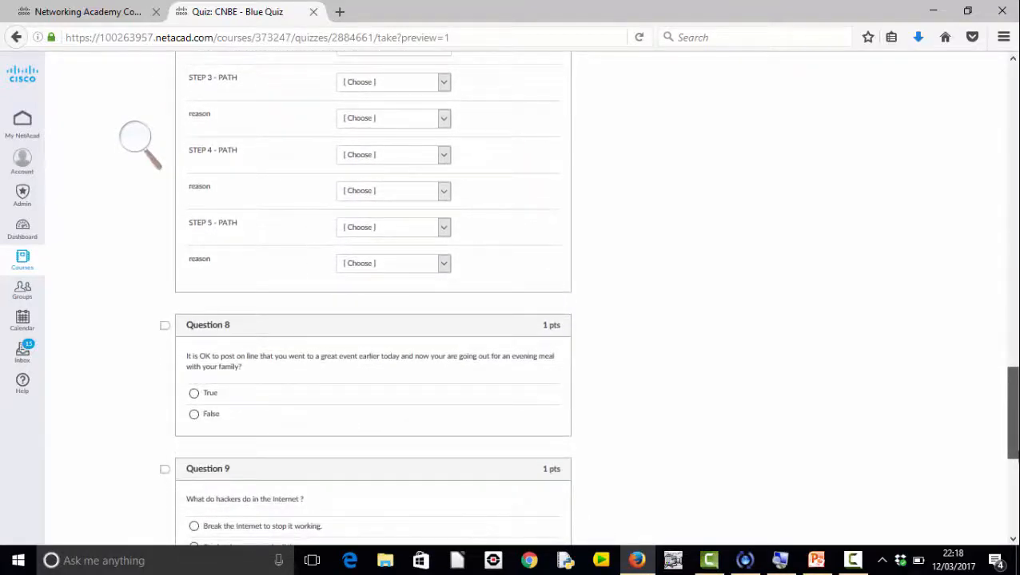
scroll("down", 3)
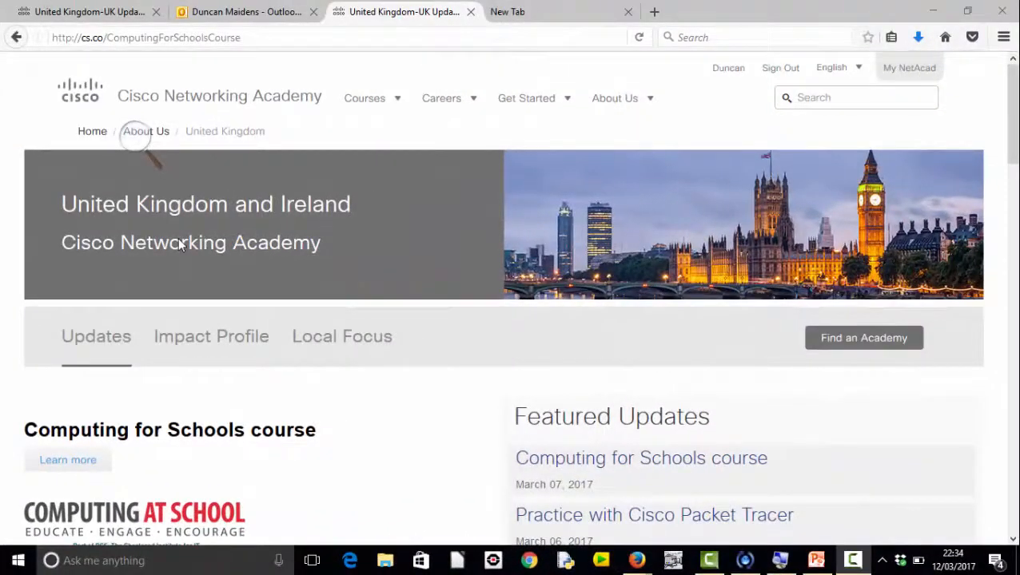
mouse_move(51, 62)
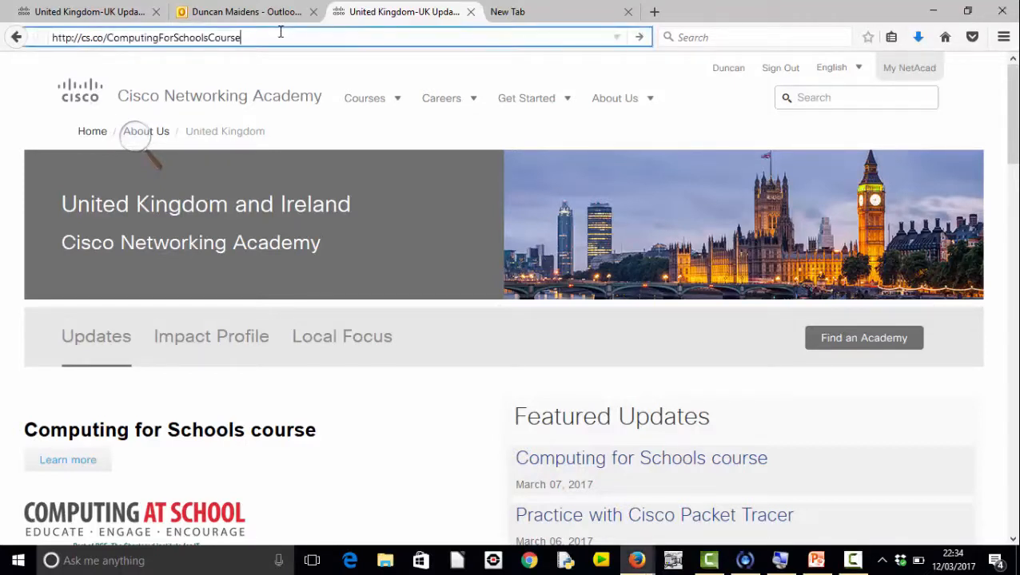
Step: Load cs.co/ComputingForSchoolsCourse and read the blog post down to its closing contact details
key("Return")
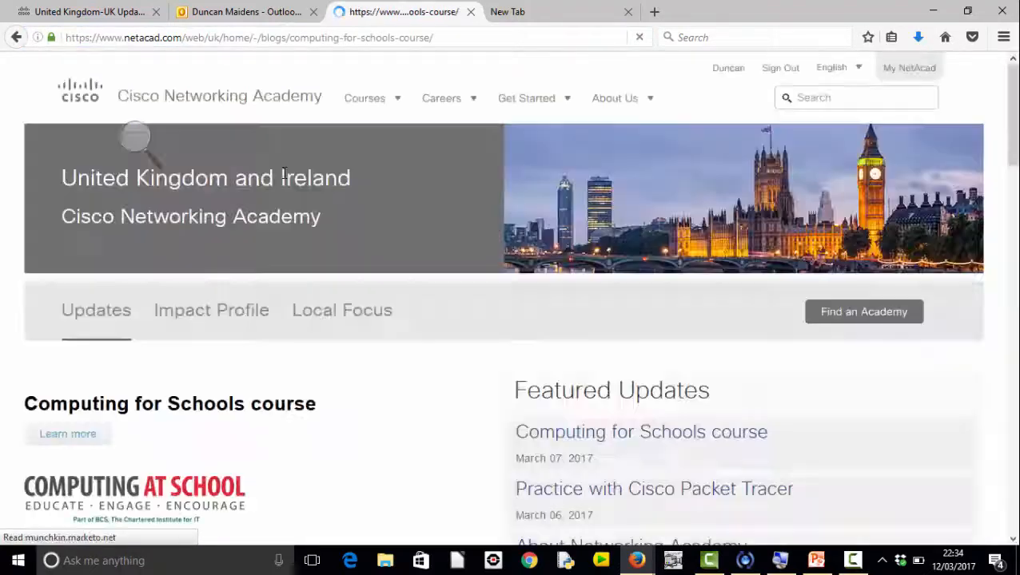
scroll("down", 3)
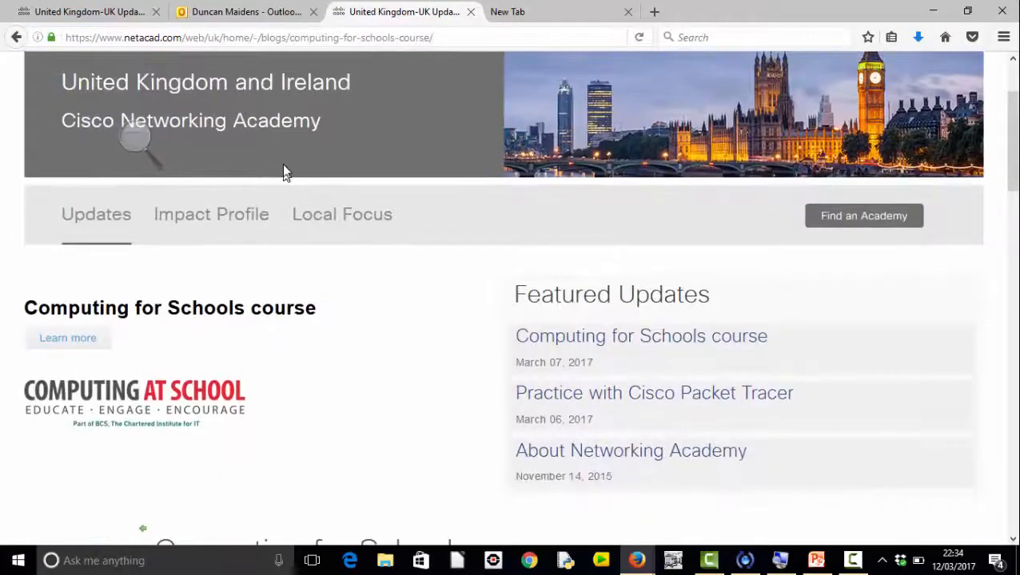
scroll("down", 3)
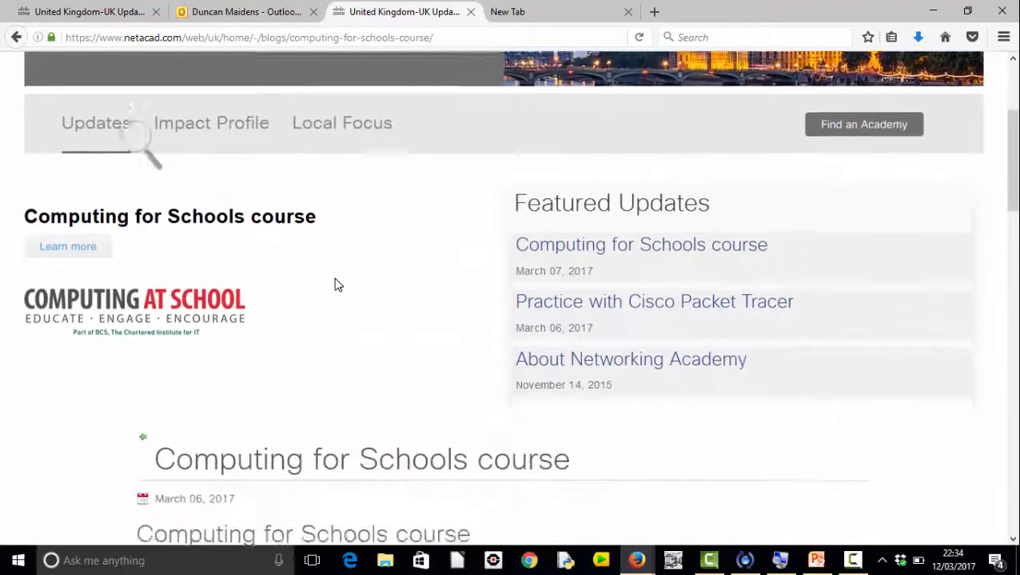
scroll("down", 3)
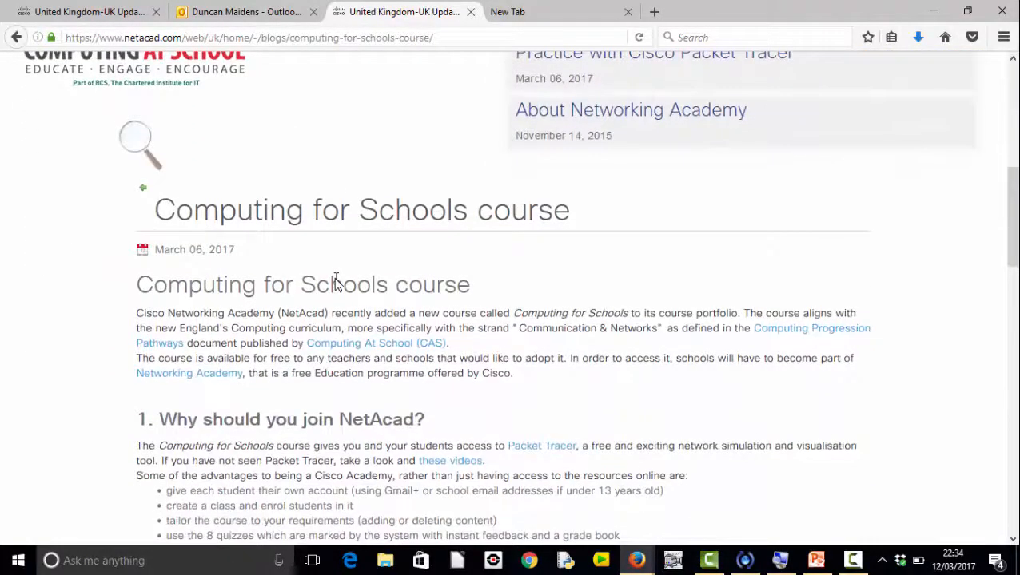
scroll("down", 3)
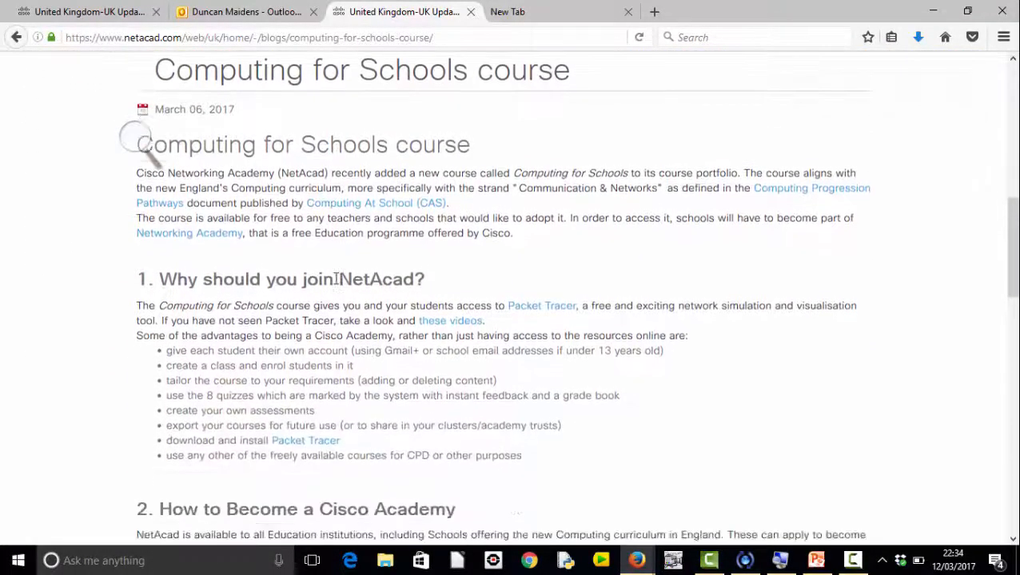
scroll("down", 3)
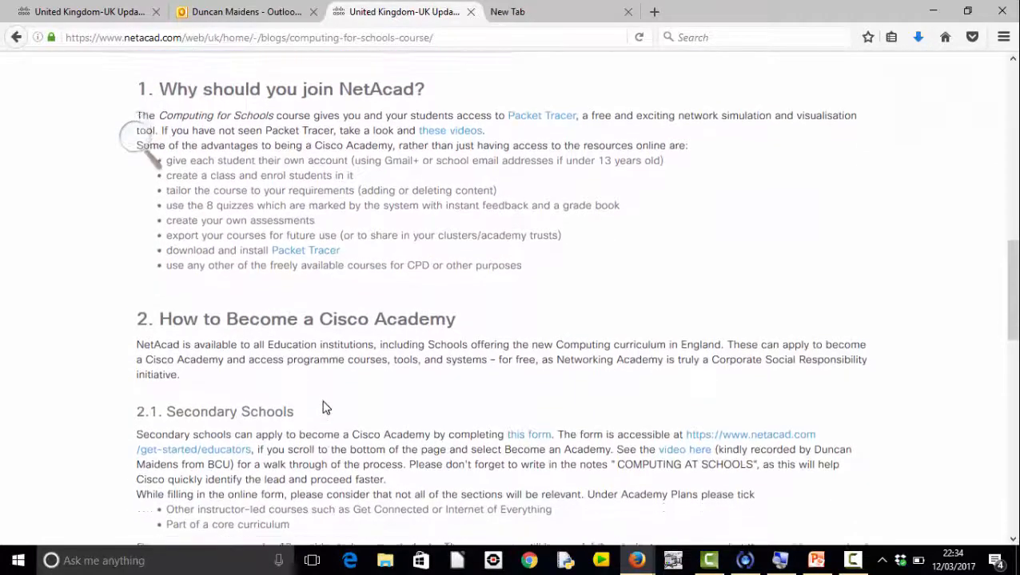
scroll("down", 3)
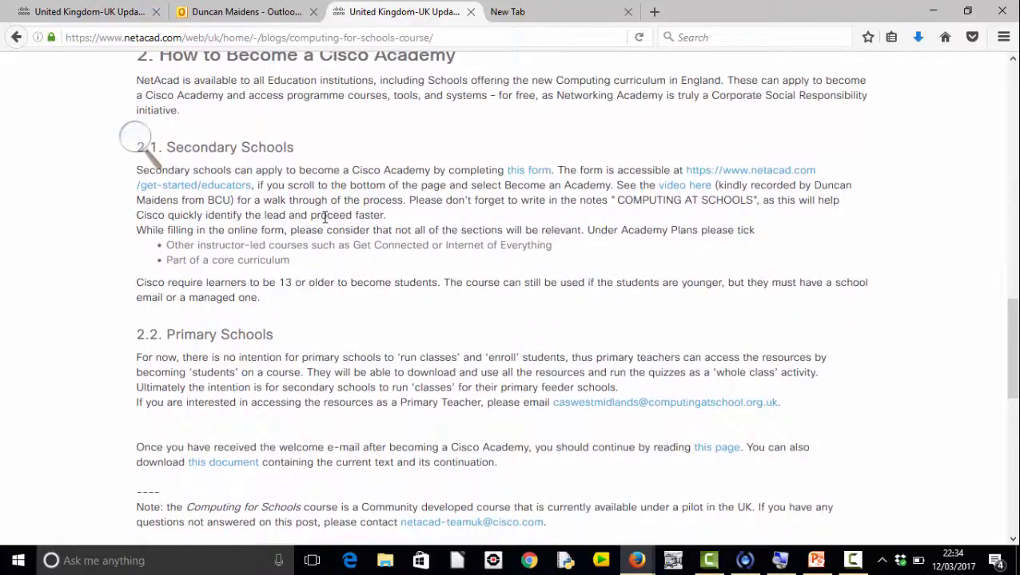
mouse_move(333, 356)
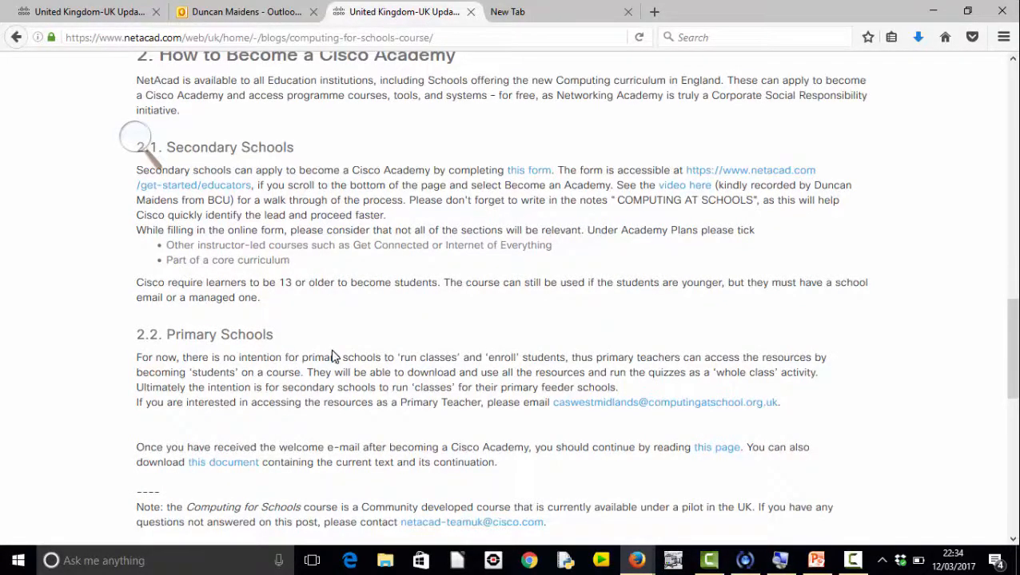
scroll("down", 3)
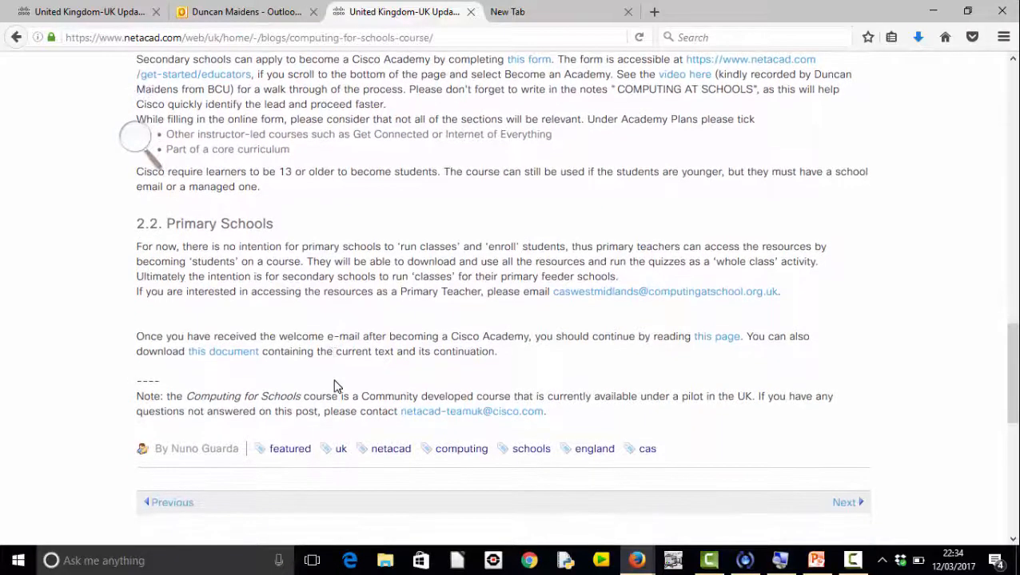